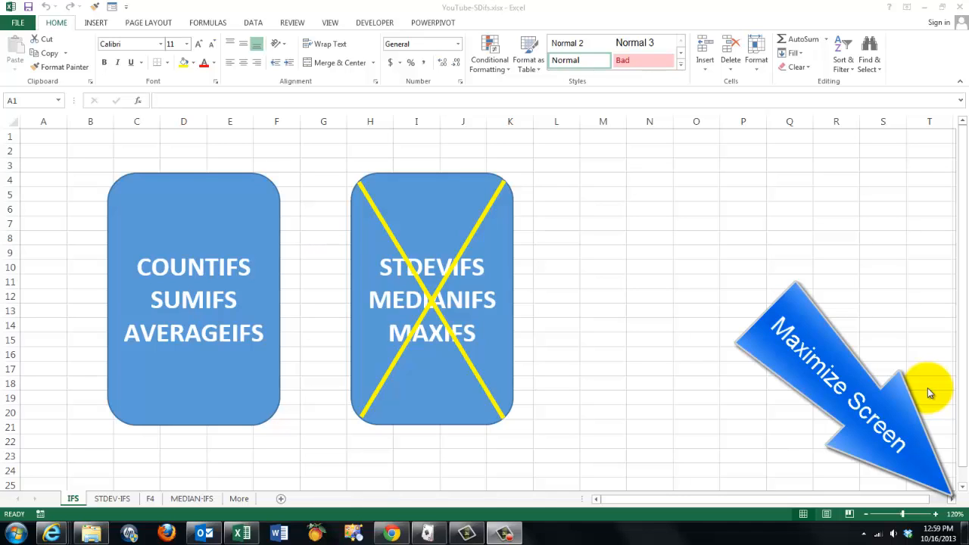
pyautogui.moveTo(121, 533)
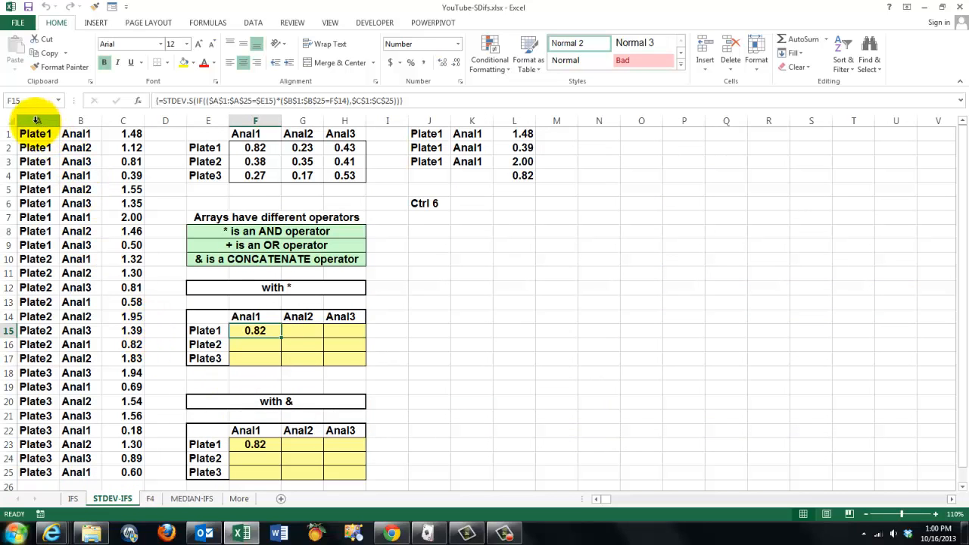
pyautogui.click(36, 121)
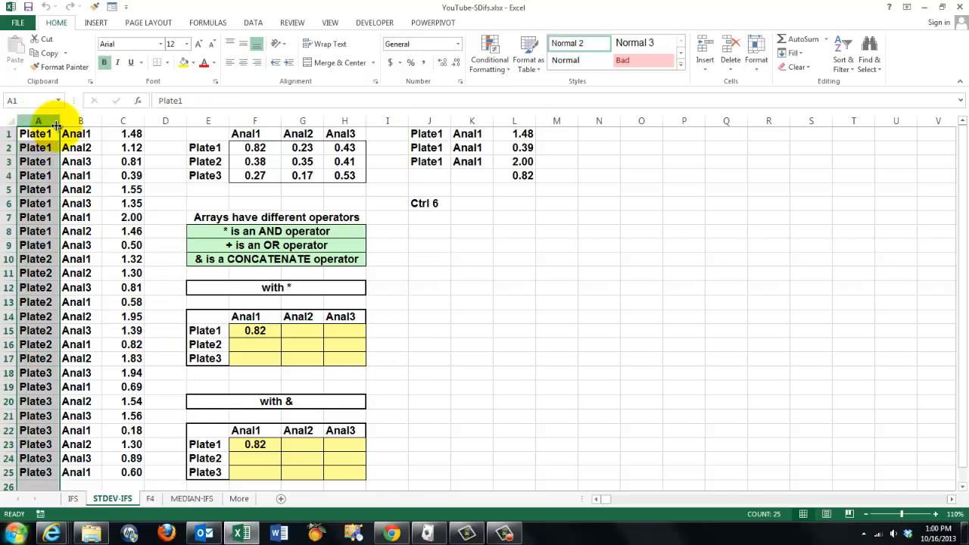
pyautogui.click(80, 133)
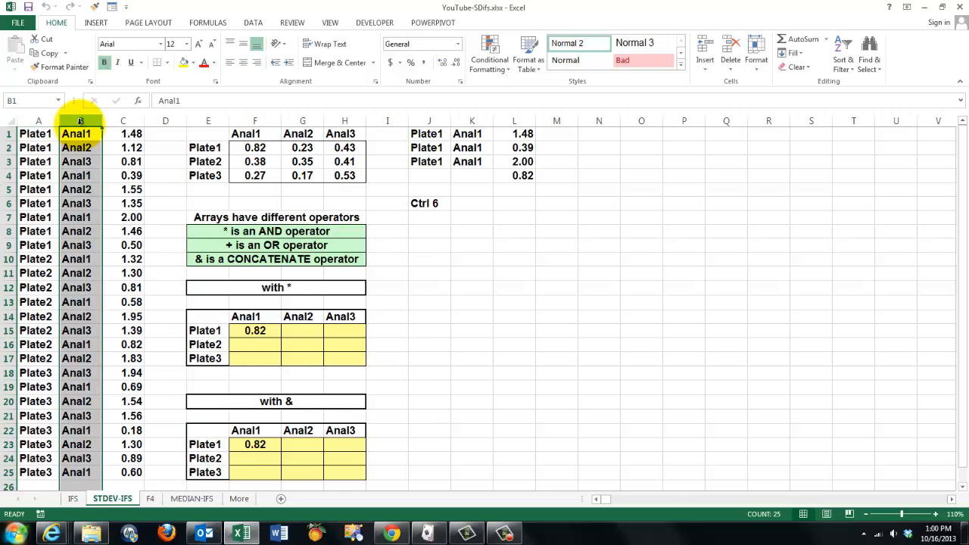
pyautogui.click(124, 121)
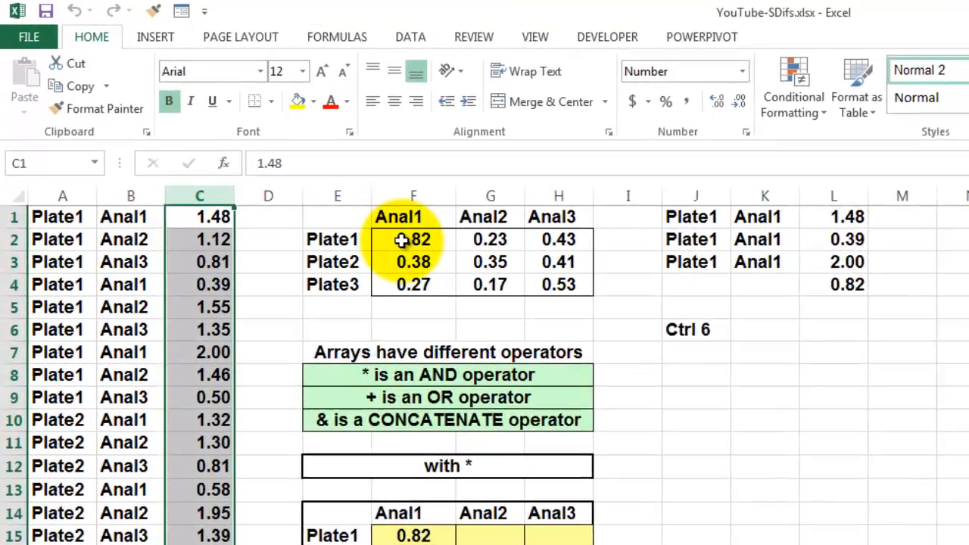
pyautogui.click(412, 240)
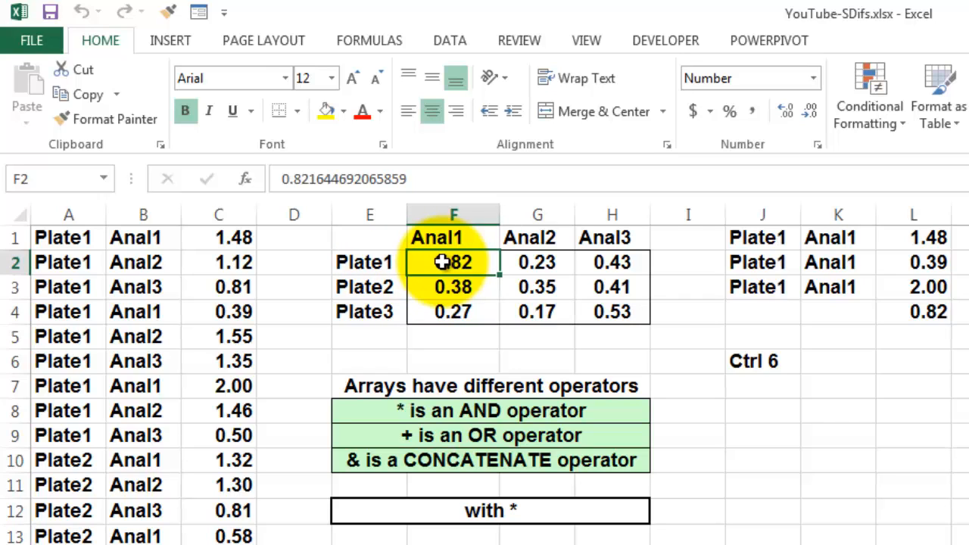
pyautogui.click(218, 236)
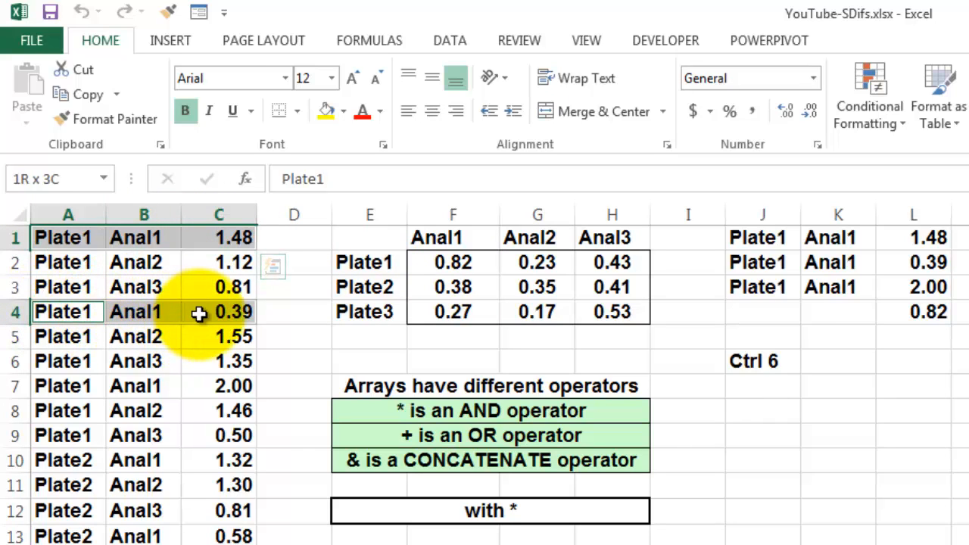
pyautogui.click(68, 312)
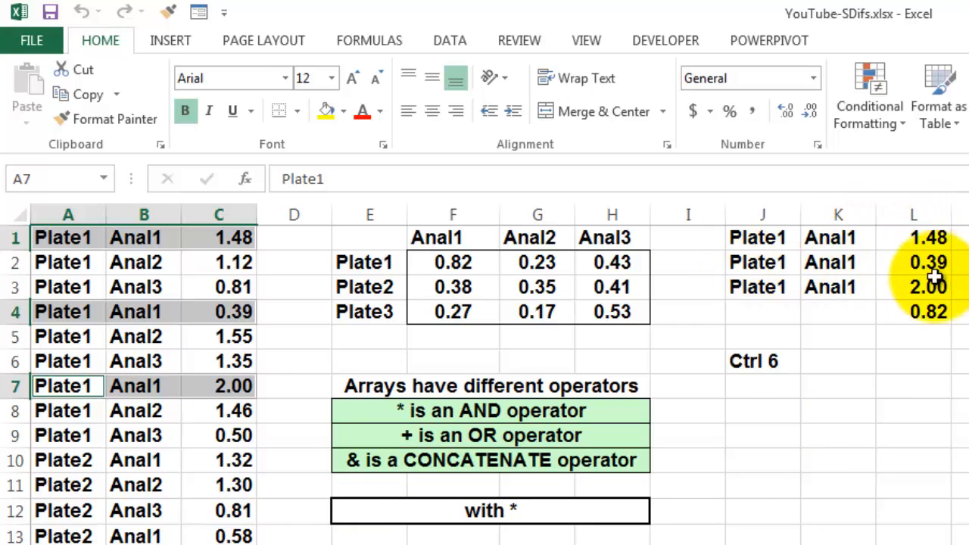
pyautogui.click(913, 313)
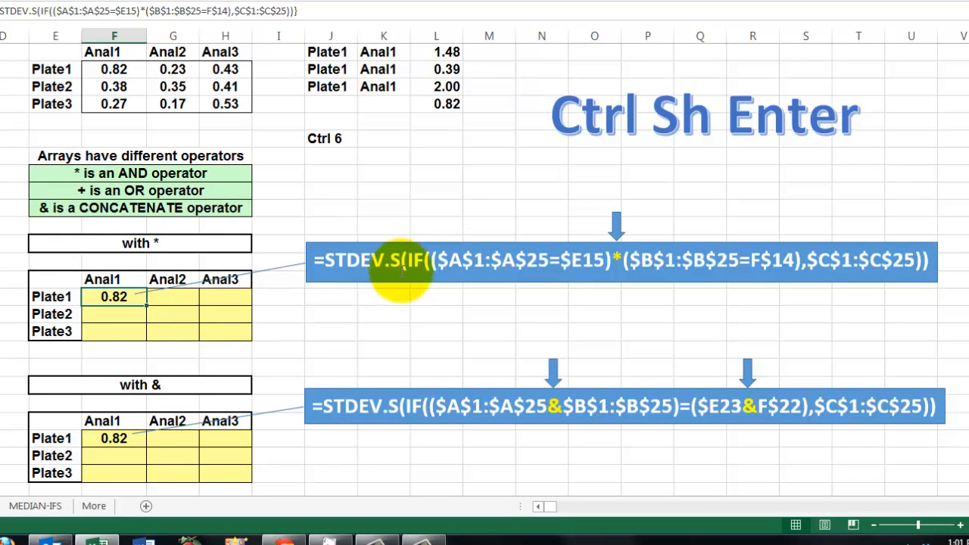
pyautogui.moveTo(467, 261)
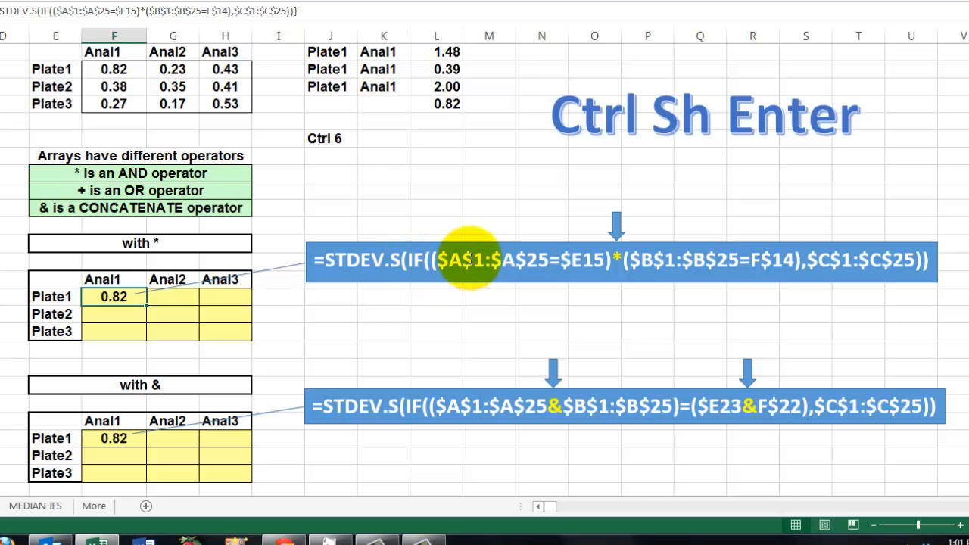
pyautogui.moveTo(542, 261)
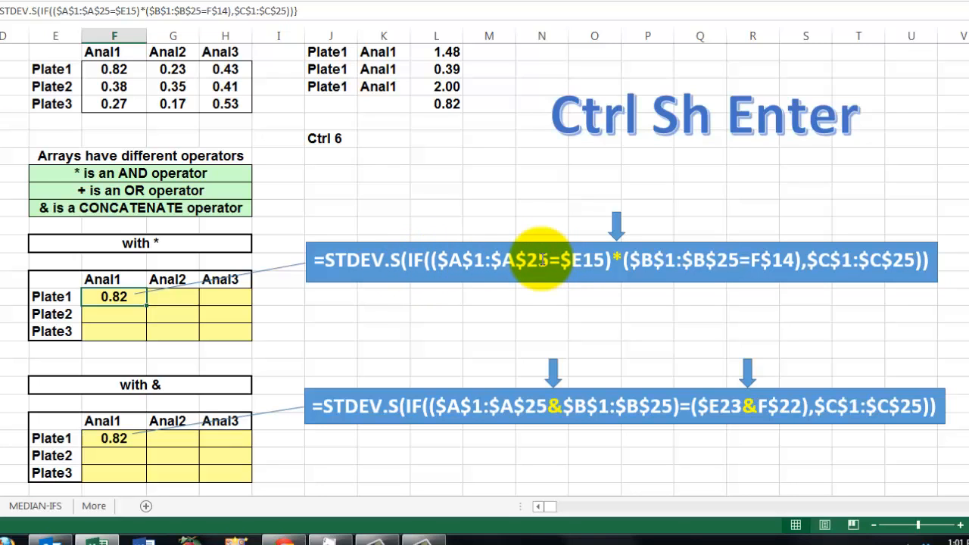
pyautogui.moveTo(588, 260)
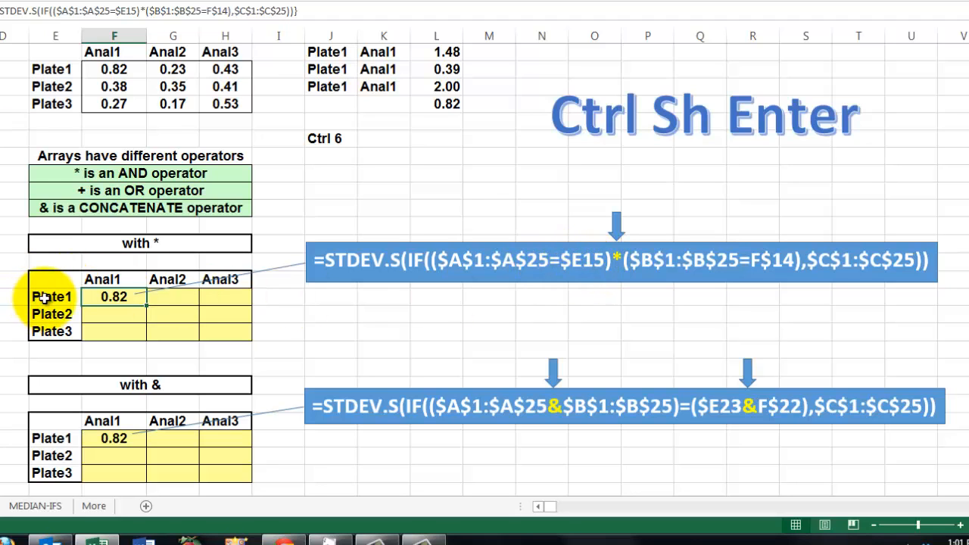
pyautogui.click(51, 296)
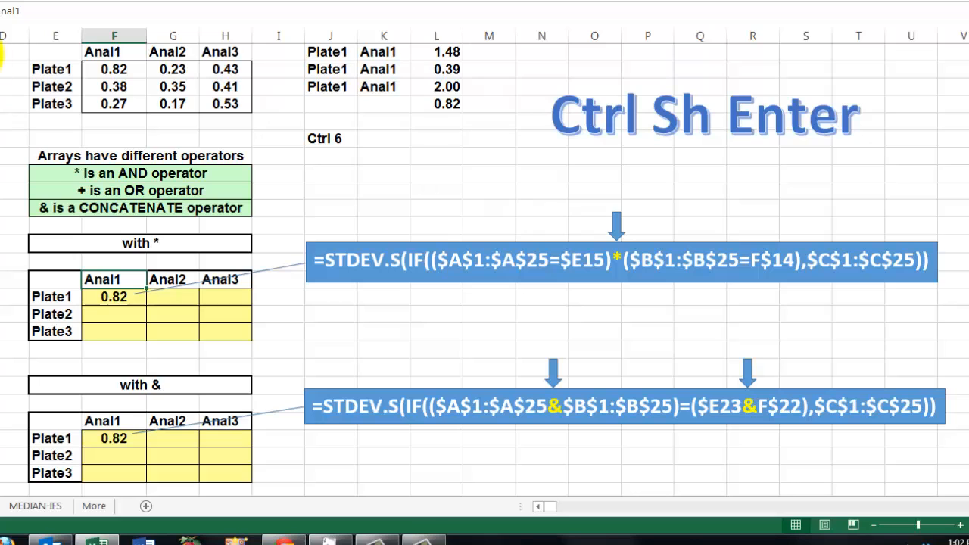
pyautogui.moveTo(452, 260)
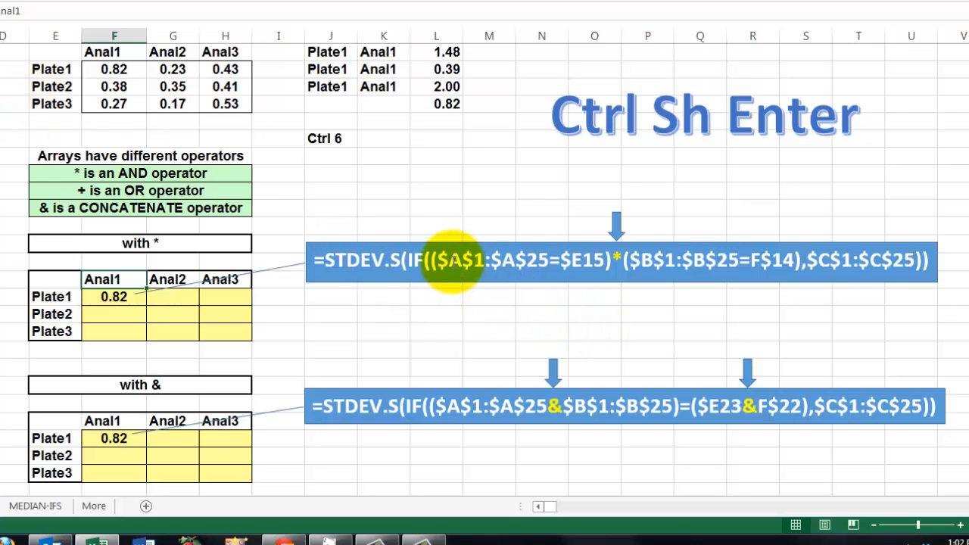
pyautogui.moveTo(470, 261)
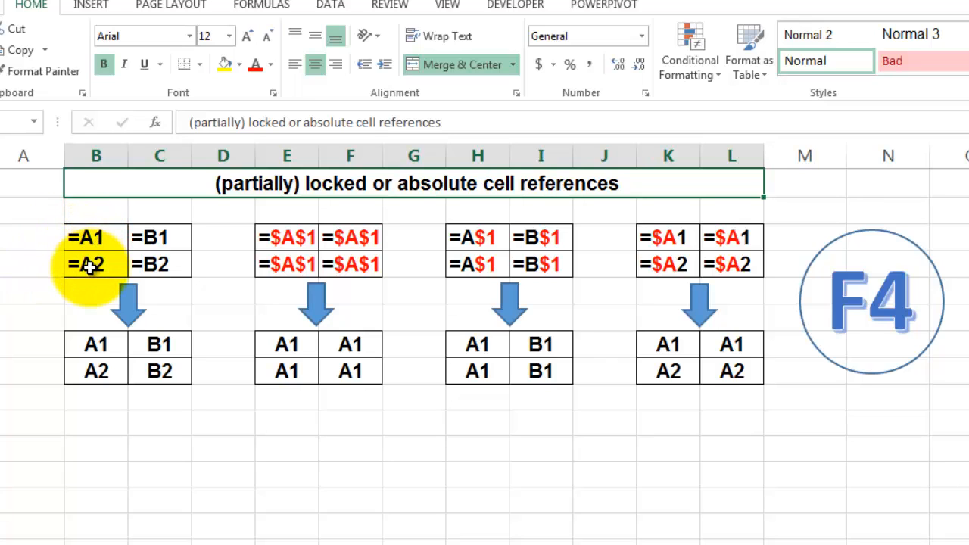
# Step: Inspect the relative-reference and row-locked-reference examples on the F4 sheet
pyautogui.click(159, 236)
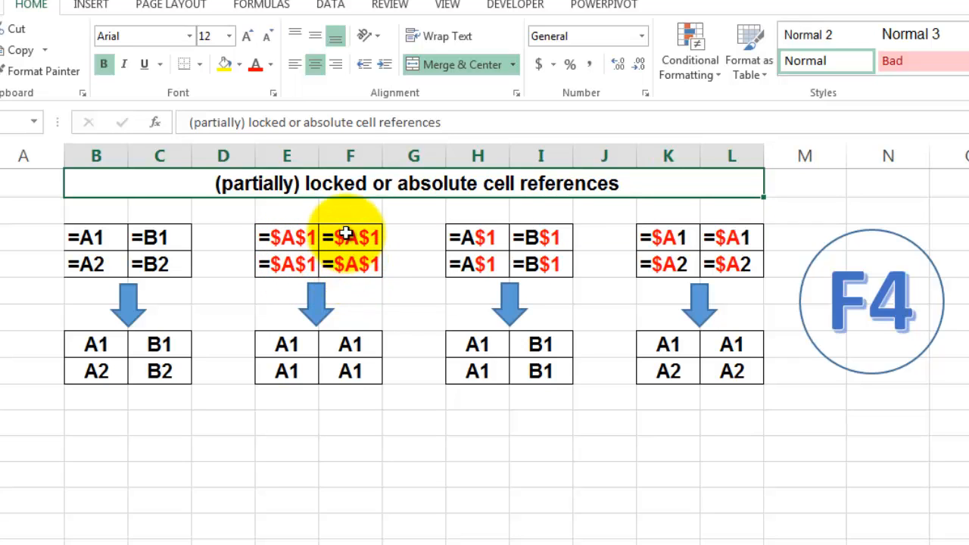
pyautogui.moveTo(421, 243)
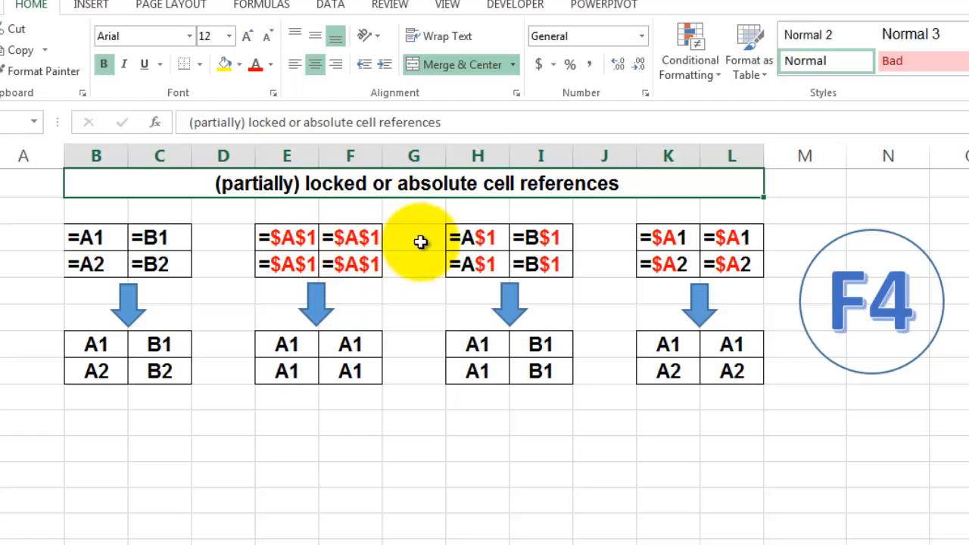
pyautogui.click(477, 236)
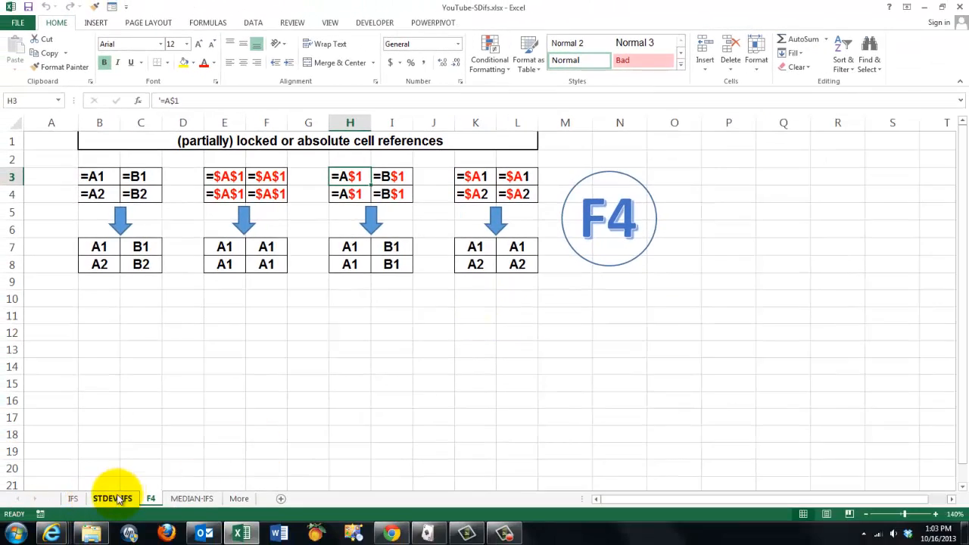
pyautogui.click(112, 499)
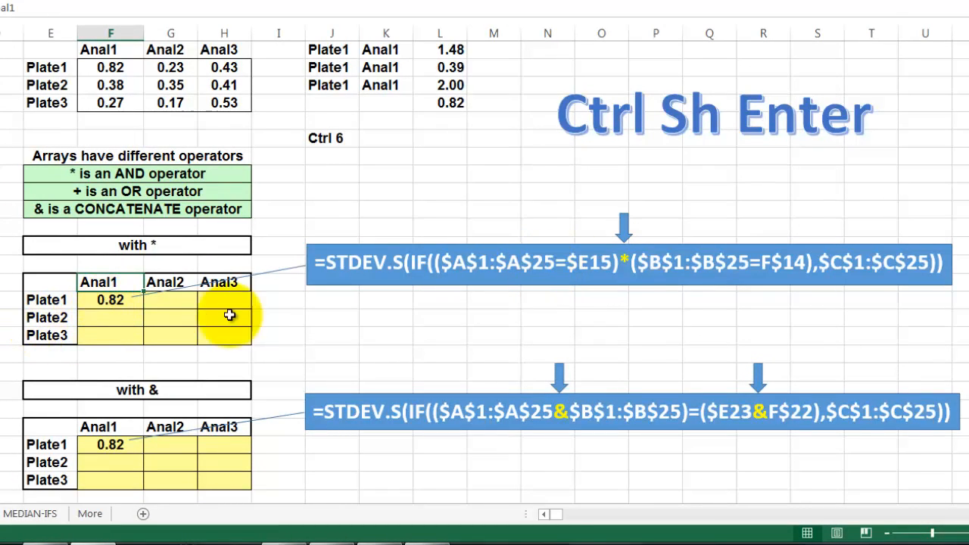
pyautogui.moveTo(240, 312)
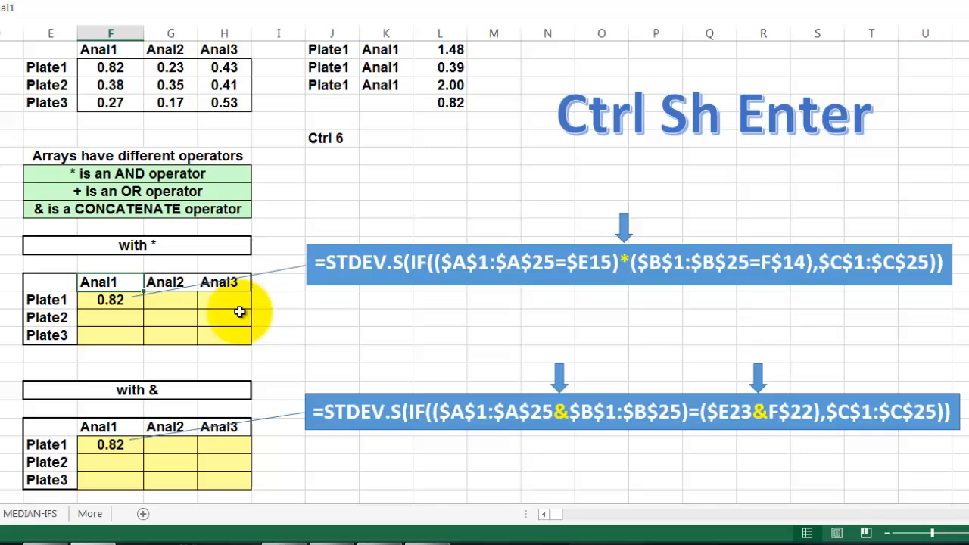
pyautogui.moveTo(294, 351)
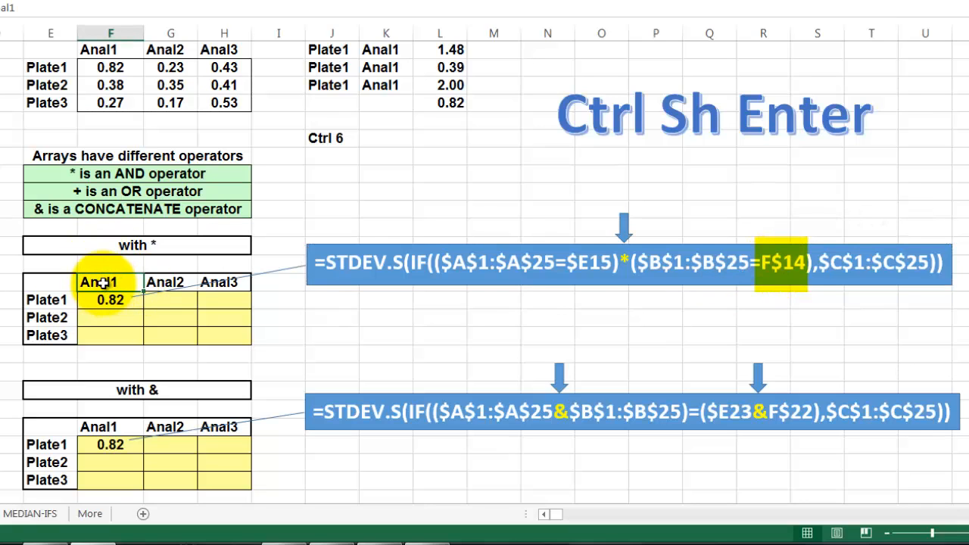
pyautogui.click(224, 336)
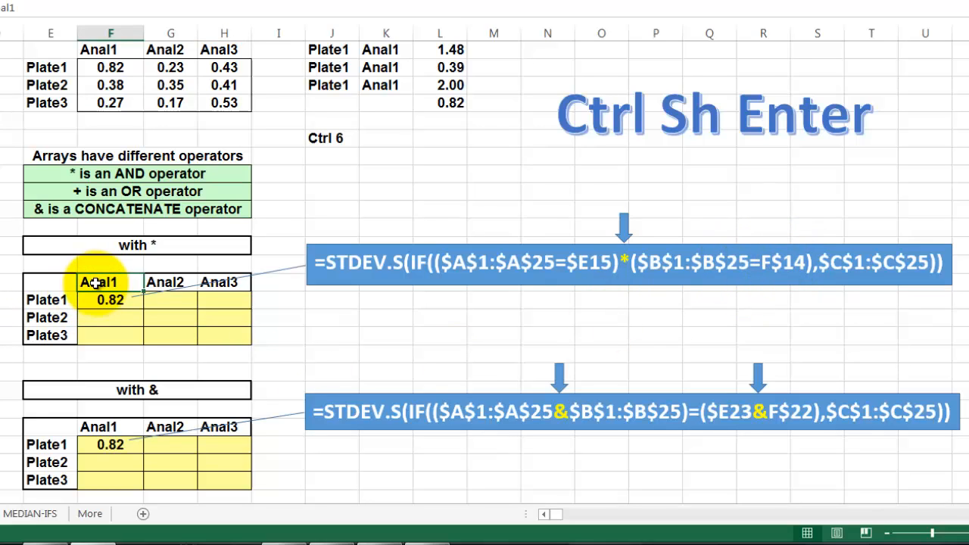
pyautogui.moveTo(109, 311)
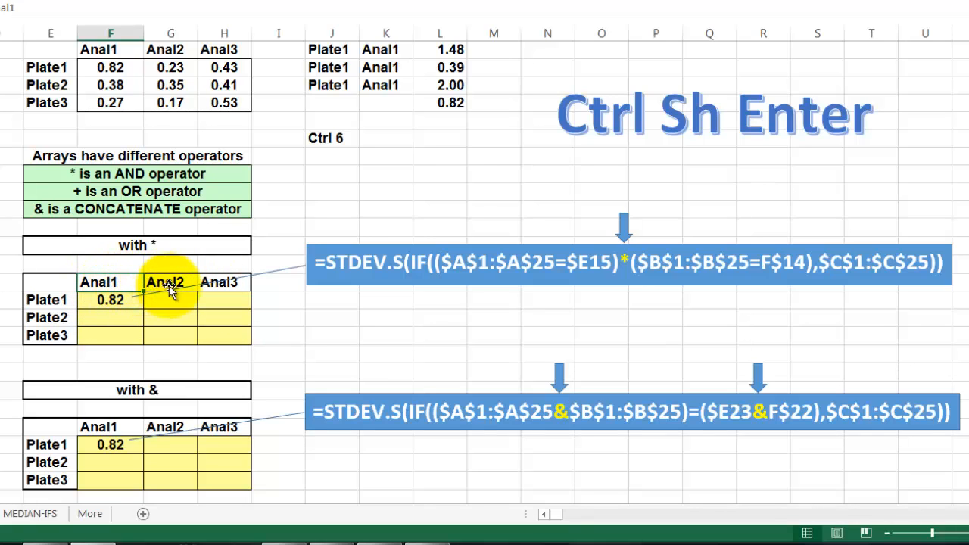
pyautogui.moveTo(212, 312)
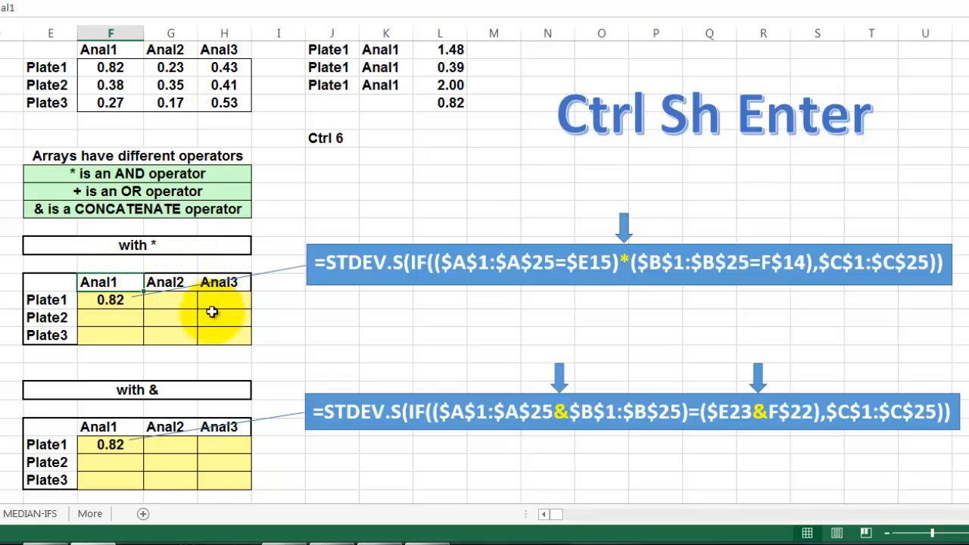
pyautogui.click(110, 33)
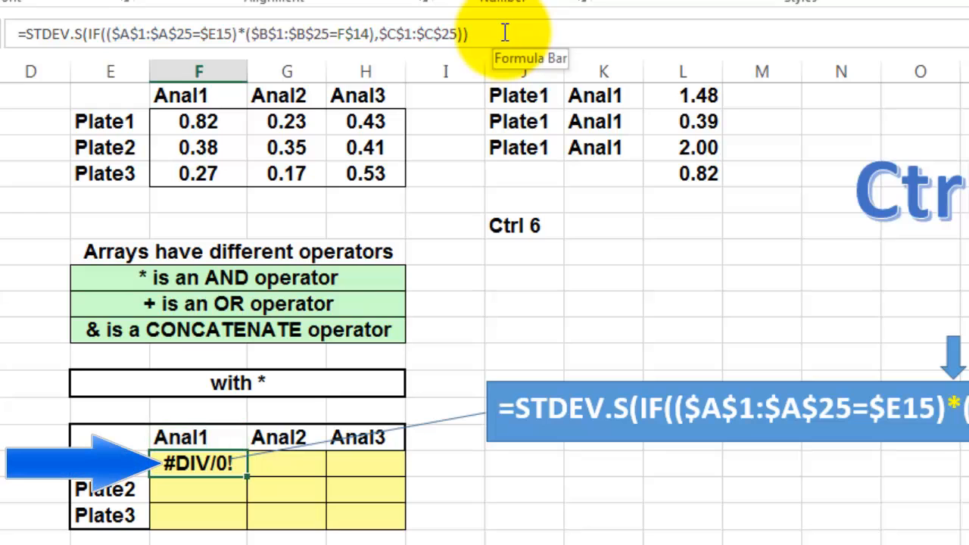
pyautogui.moveTo(454, 64)
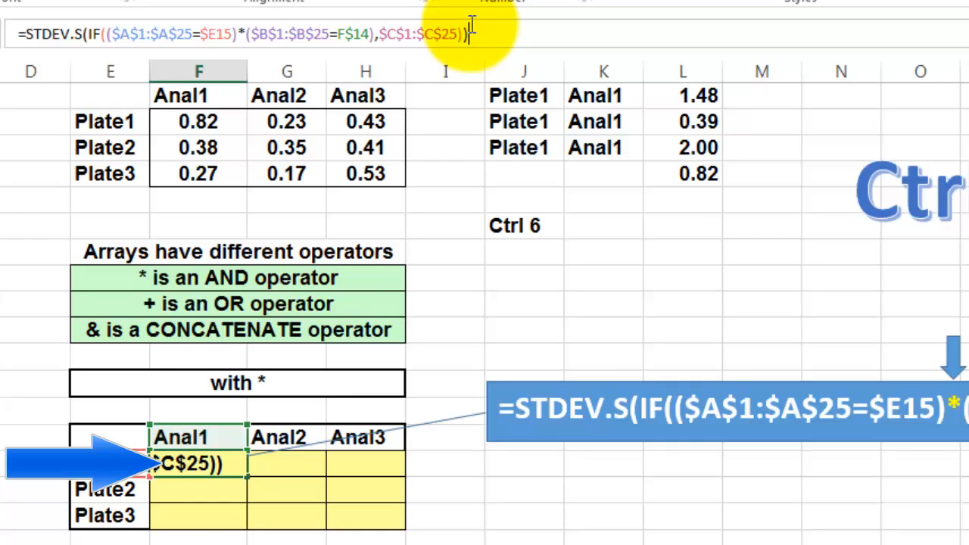
# Step: Confirm the Plate1/Anal1 STDEV.S formula in F15 as an array formula with Ctrl+Shift+Enter
pyautogui.press('ctrl+shift+enter')
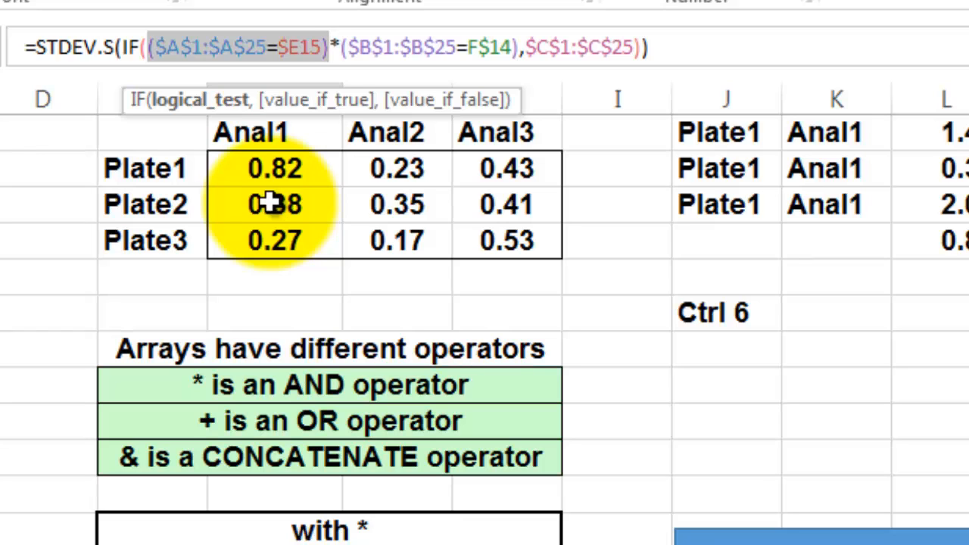
# Step: Evaluate the IF conditions to TRUE/FALSE then to 1s and 0s with F9, restoring the formula between
pyautogui.press('F9')
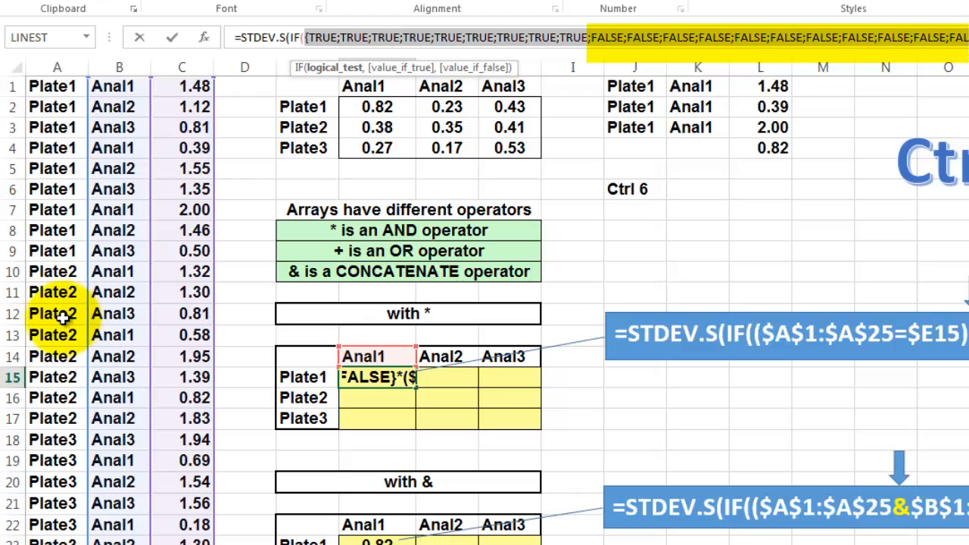
pyautogui.moveTo(876, 127)
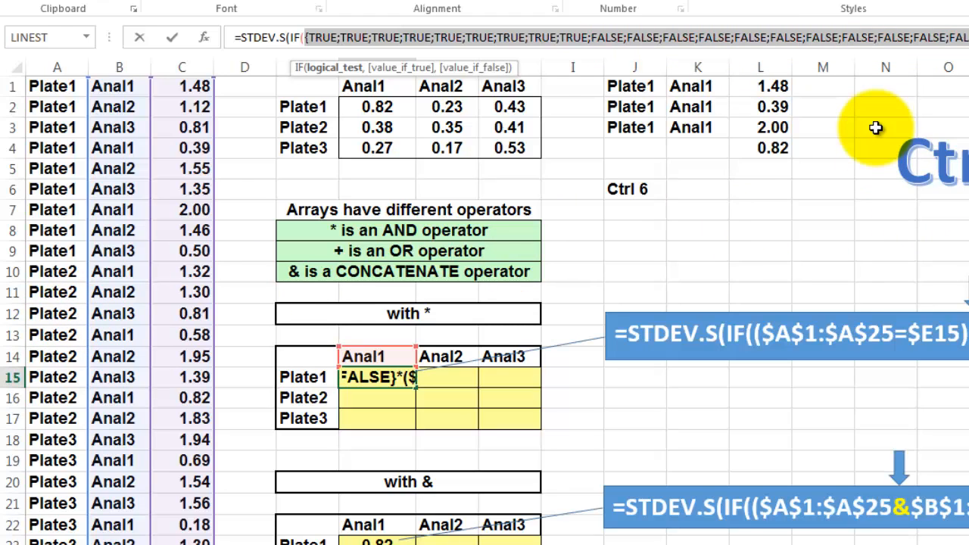
pyautogui.press('ctrl+shift+enter')
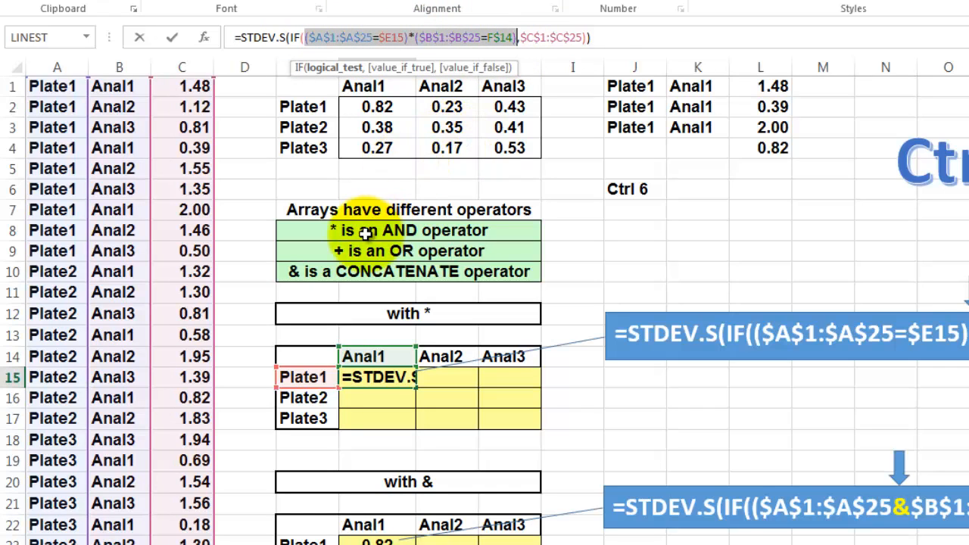
pyautogui.press('F9')
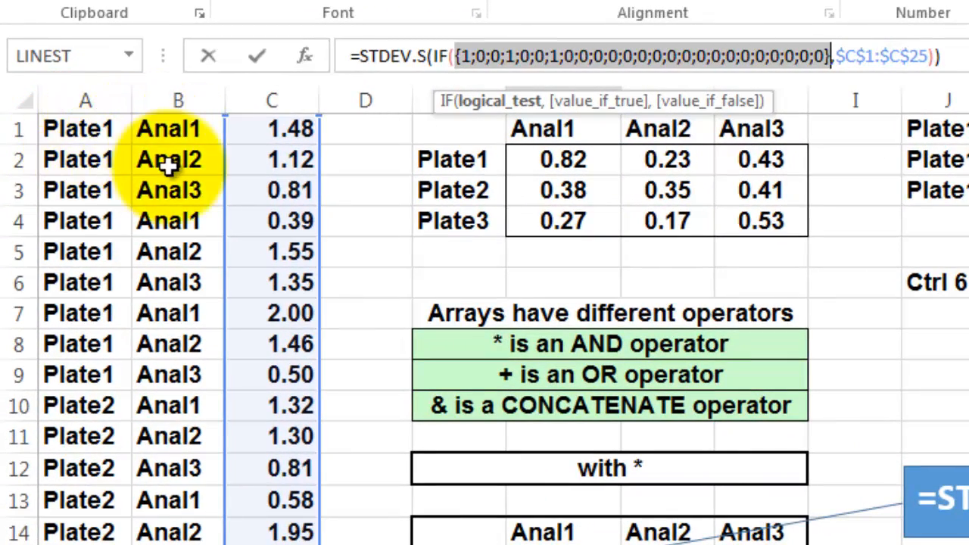
pyautogui.moveTo(197, 219)
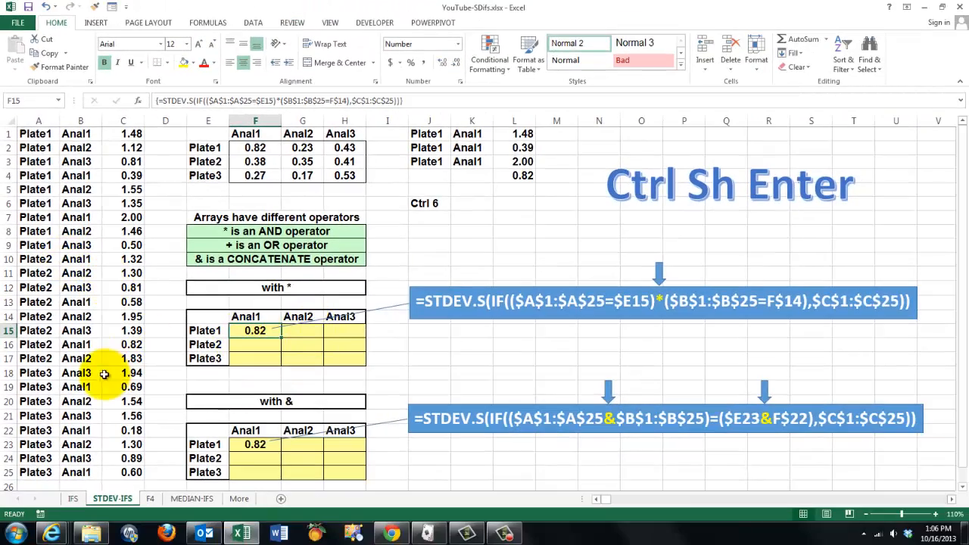
pyautogui.moveTo(281, 340)
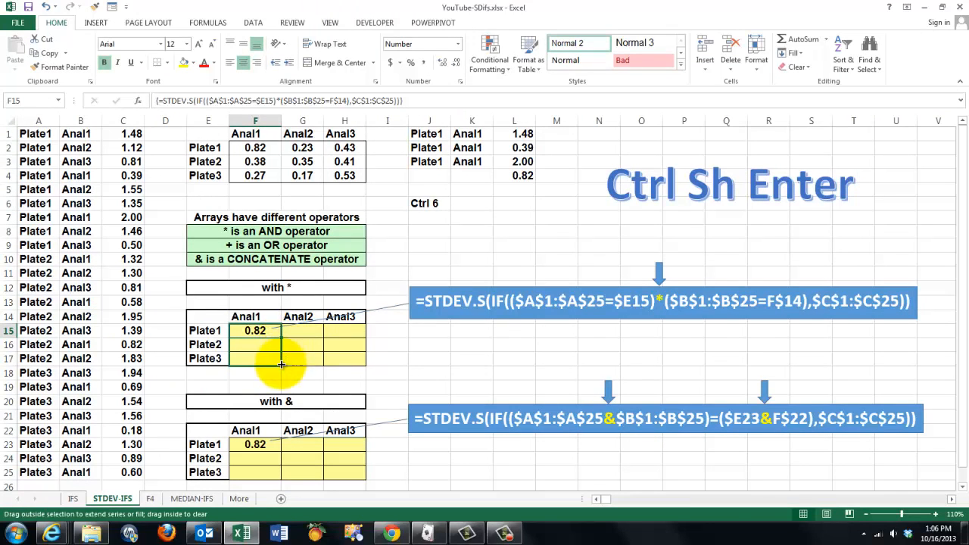
# Step: Copy the F15 array formula through the multiply-condition grid to H17
pyautogui.moveTo(255, 330); pyautogui.dragTo(255, 358)
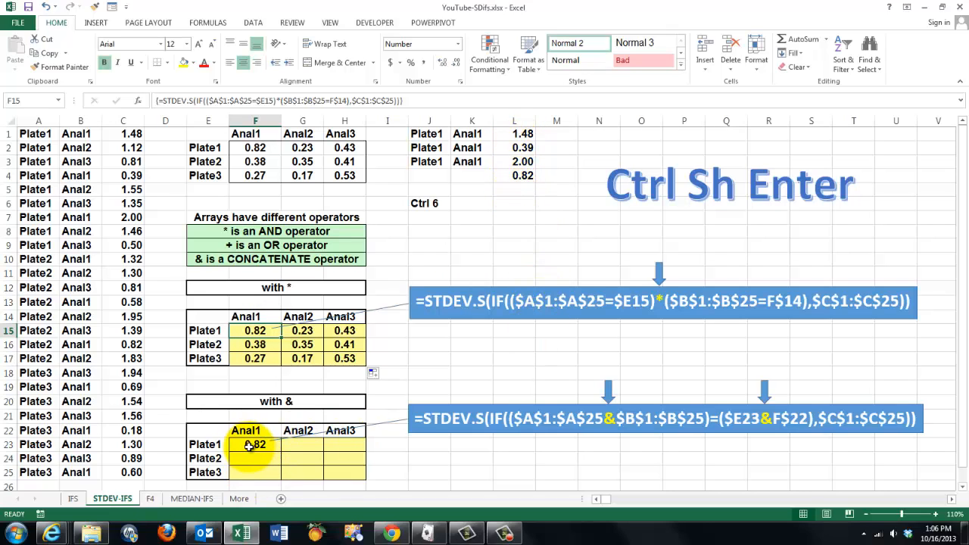
pyautogui.click(254, 445)
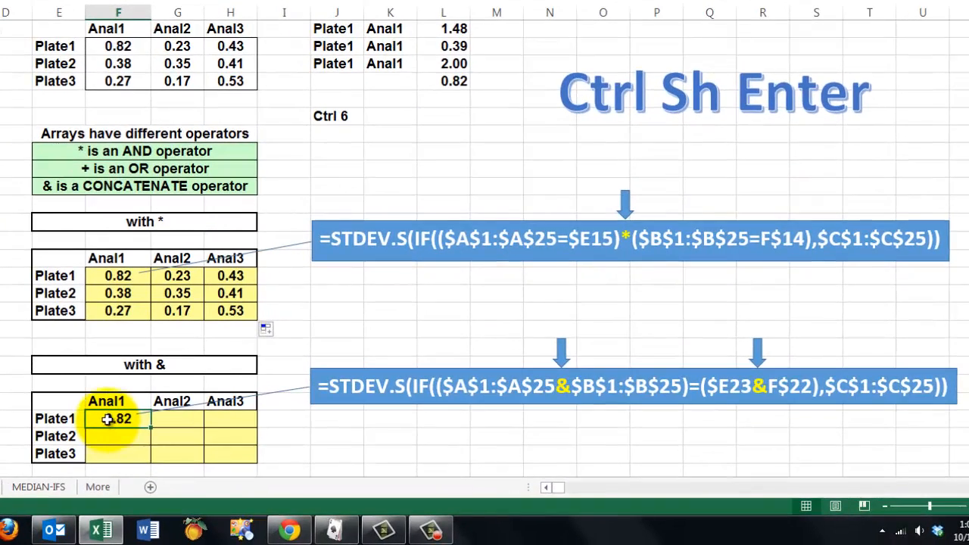
pyautogui.moveTo(385, 452)
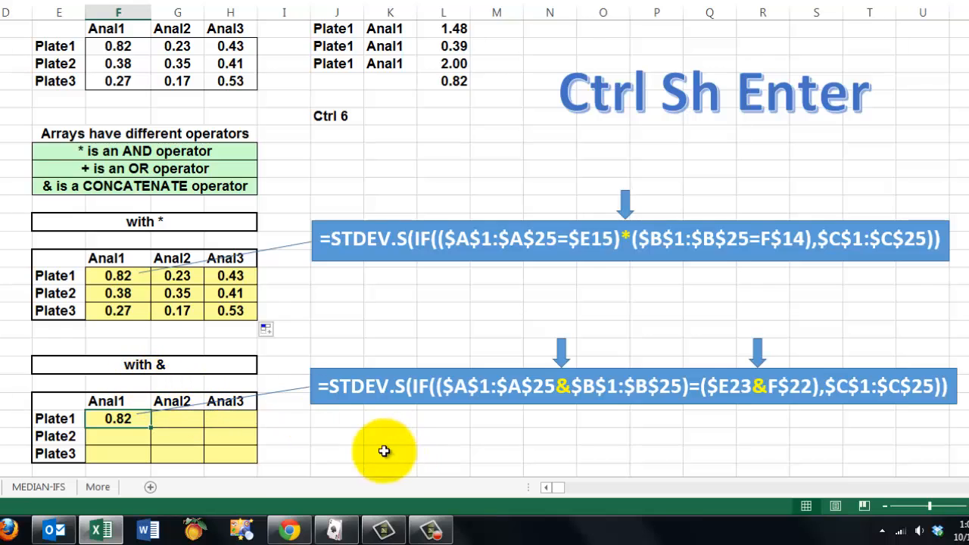
pyautogui.moveTo(415, 397)
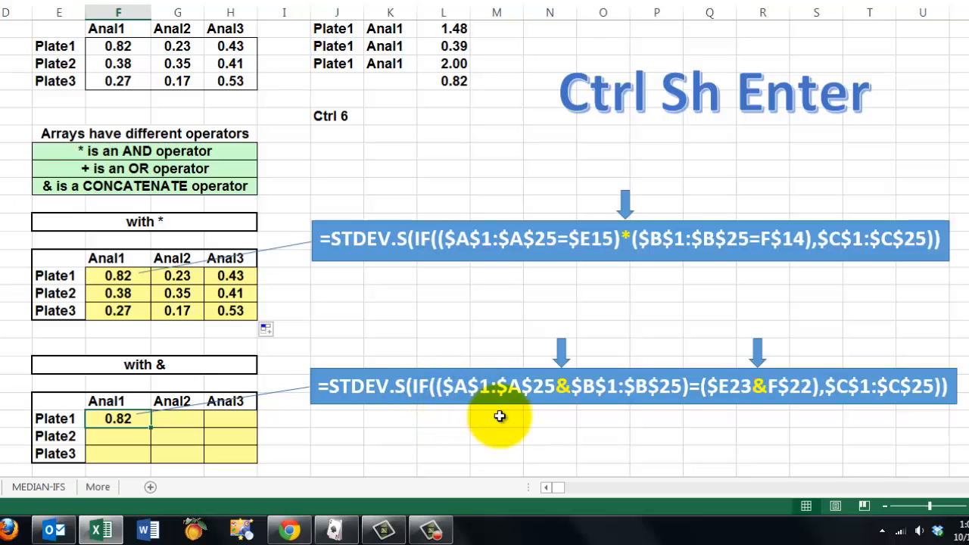
pyautogui.moveTo(515, 425)
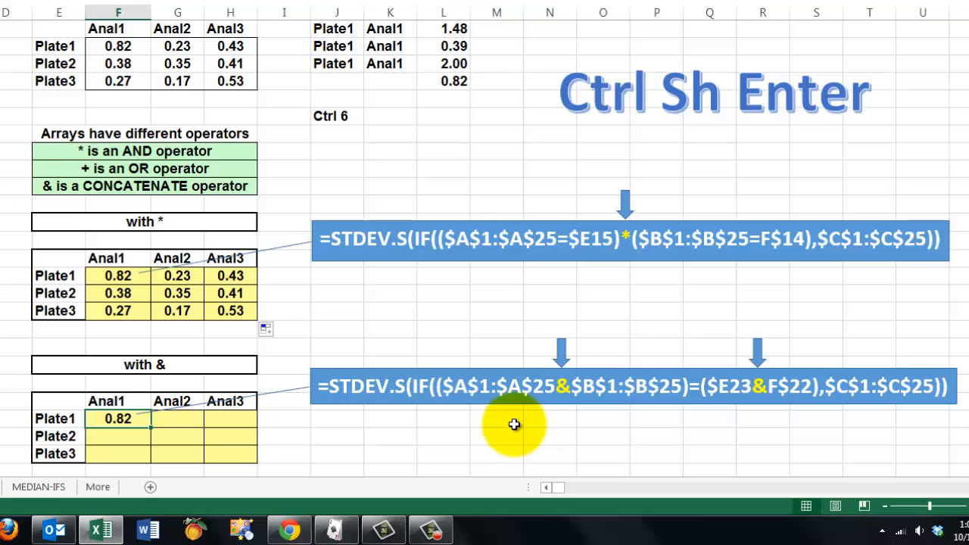
pyautogui.moveTo(618, 406)
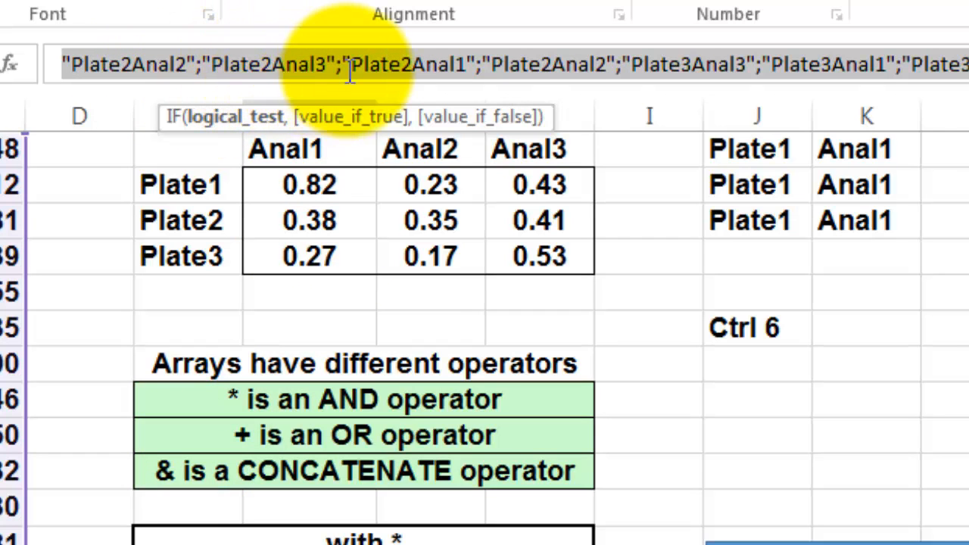
pyautogui.moveTo(659, 98)
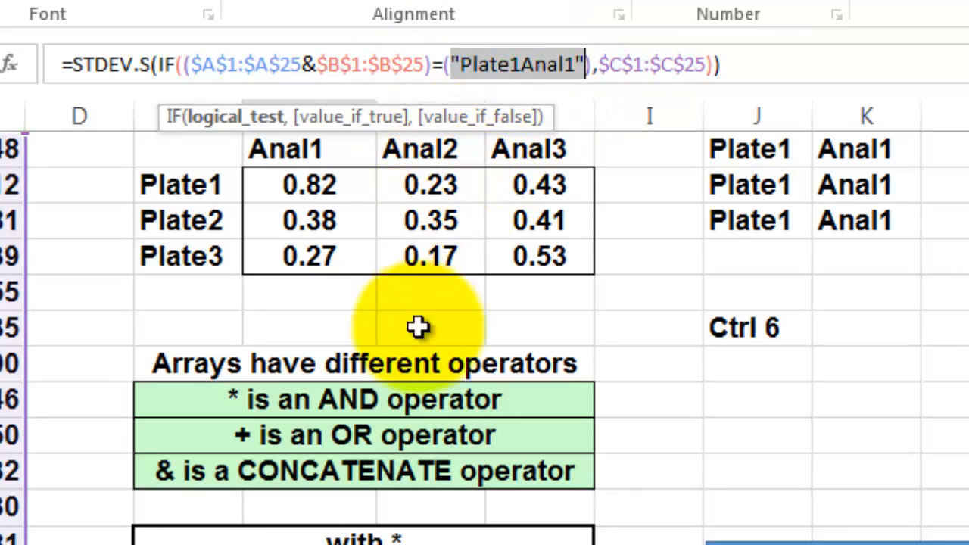
pyautogui.moveTo(418, 327)
pyautogui.write('$E23&F$22')
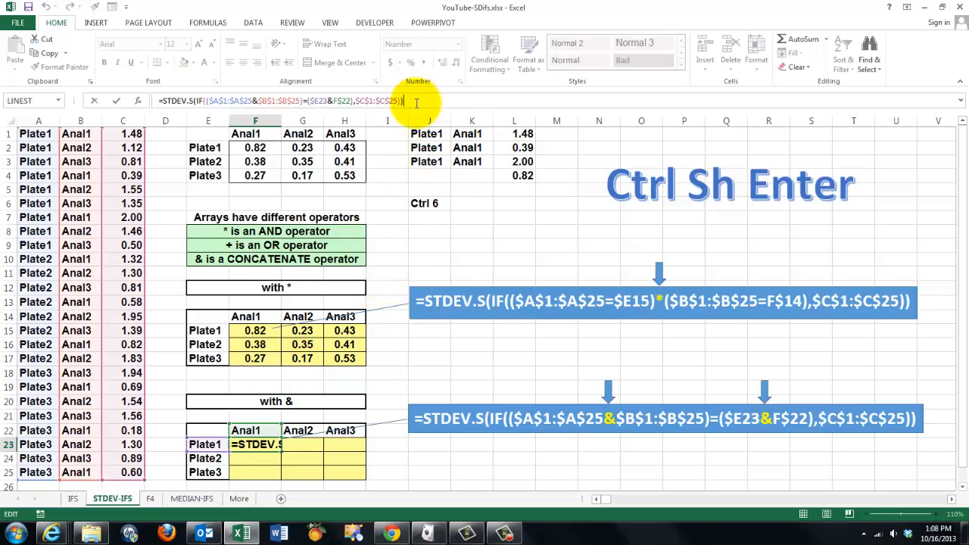
# Step: Confirm F23 as an array formula and fill the & grid to H25, Anal1 showing 0.82, 0.38, 0.27
pyautogui.press('ctrl+shift+enter')
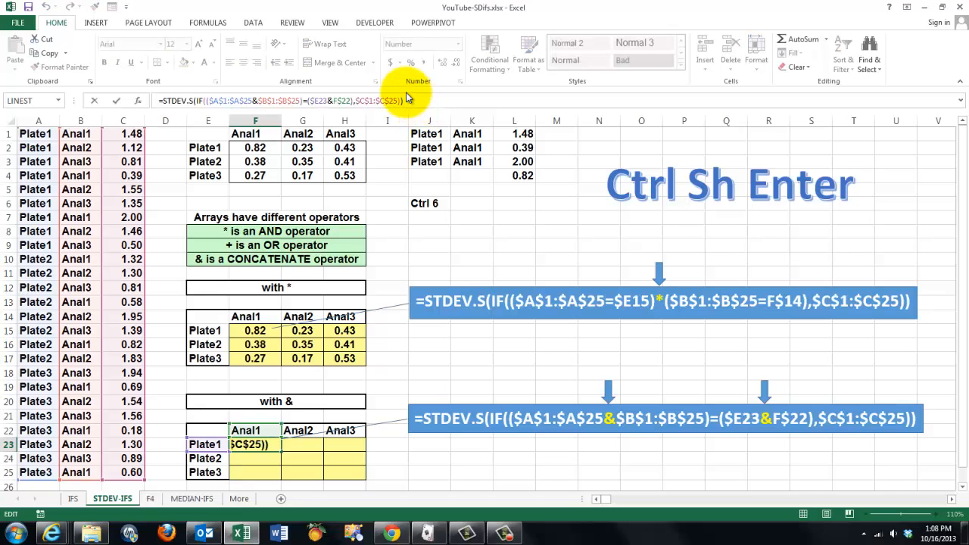
pyautogui.press('ctrl+shift+enter')
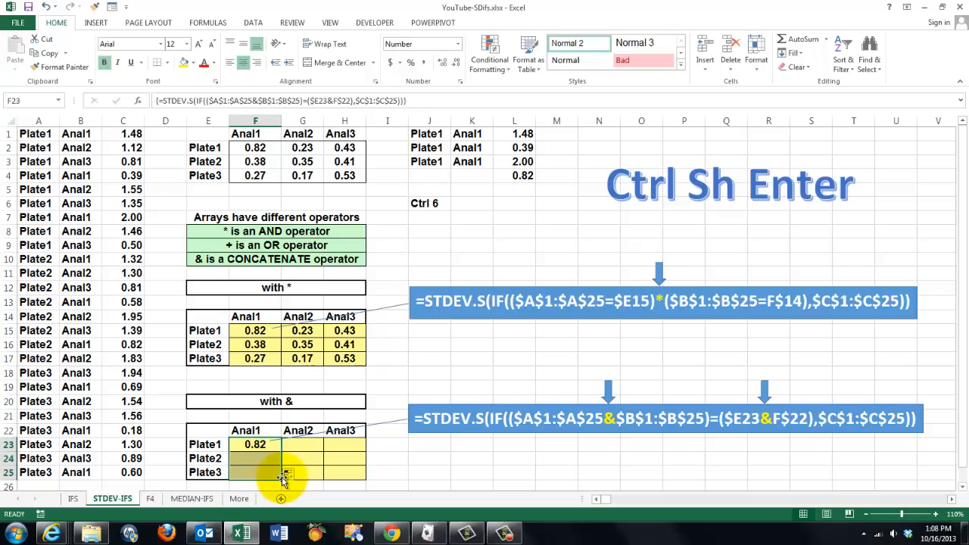
pyautogui.moveTo(255, 445); pyautogui.dragTo(255, 473)
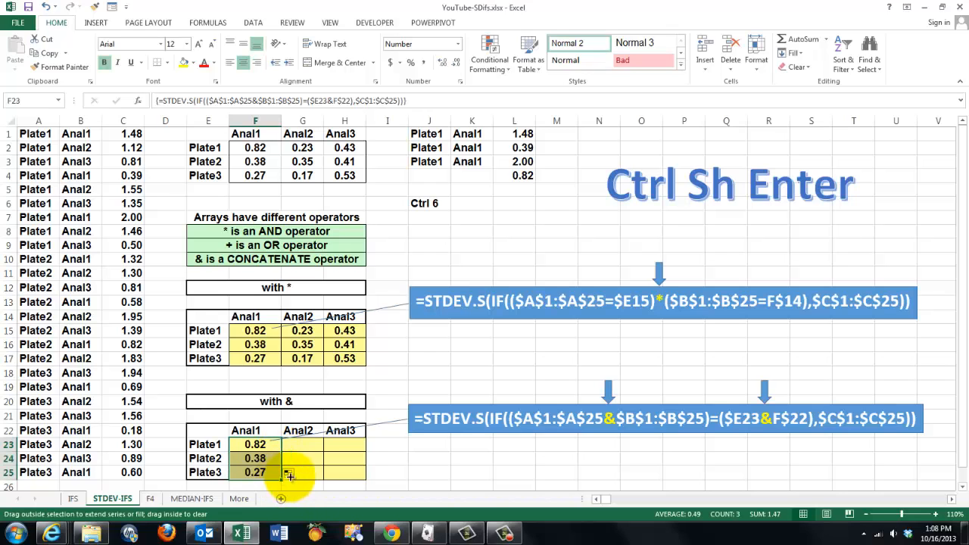
pyautogui.moveTo(288, 473); pyautogui.dragTo(371, 472)
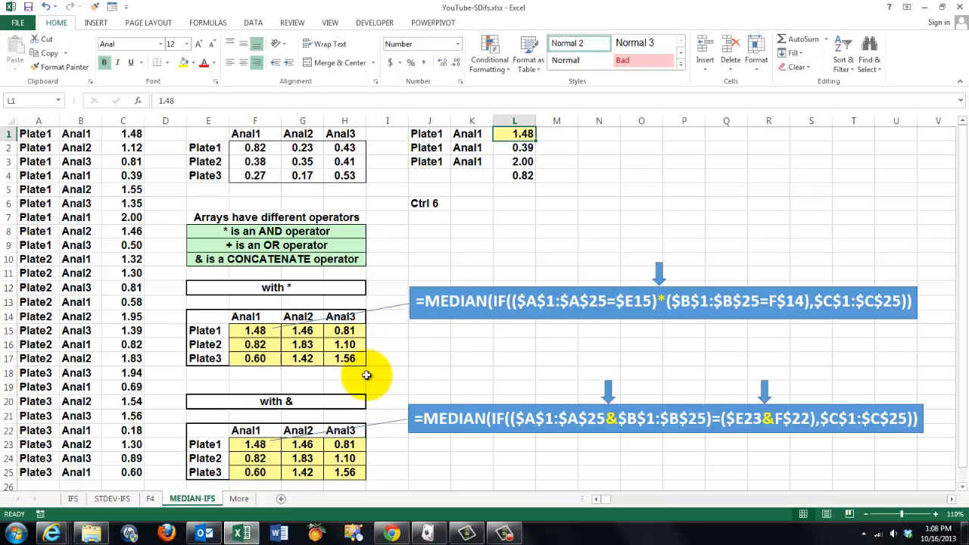
pyautogui.moveTo(491, 358)
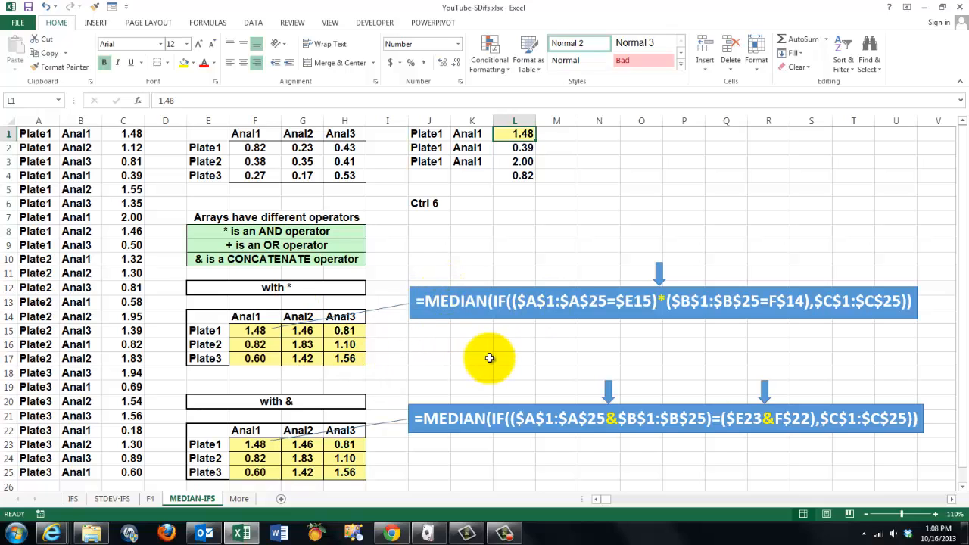
pyautogui.moveTo(456, 341)
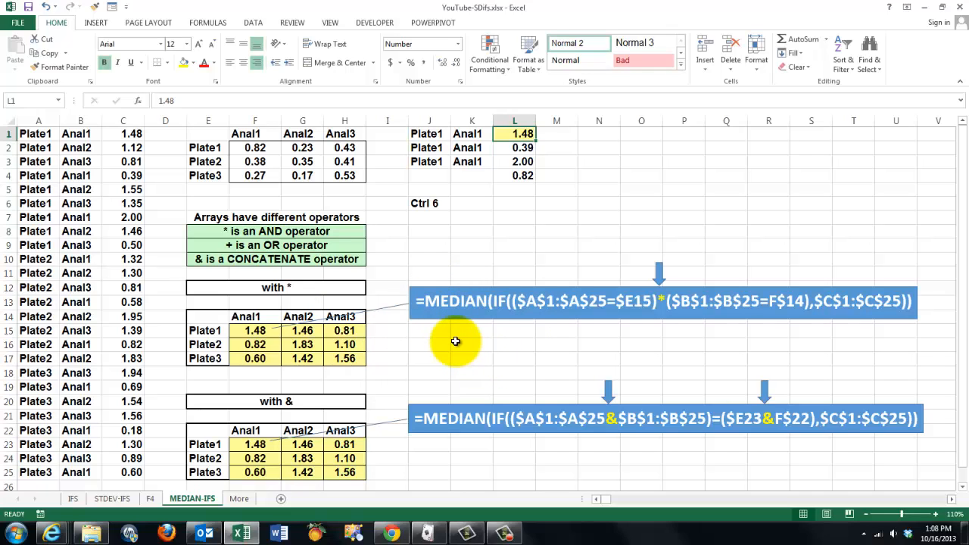
pyautogui.moveTo(609, 294)
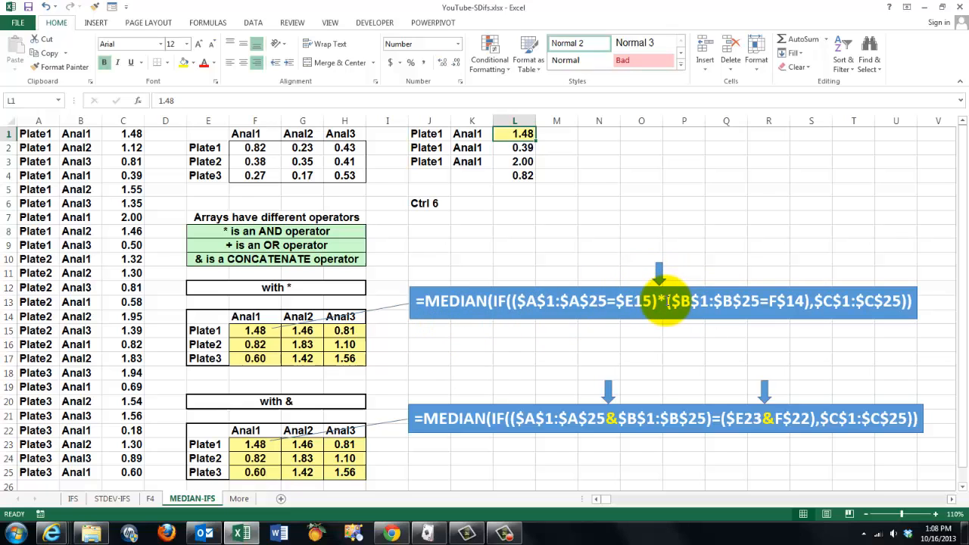
pyautogui.moveTo(606, 415)
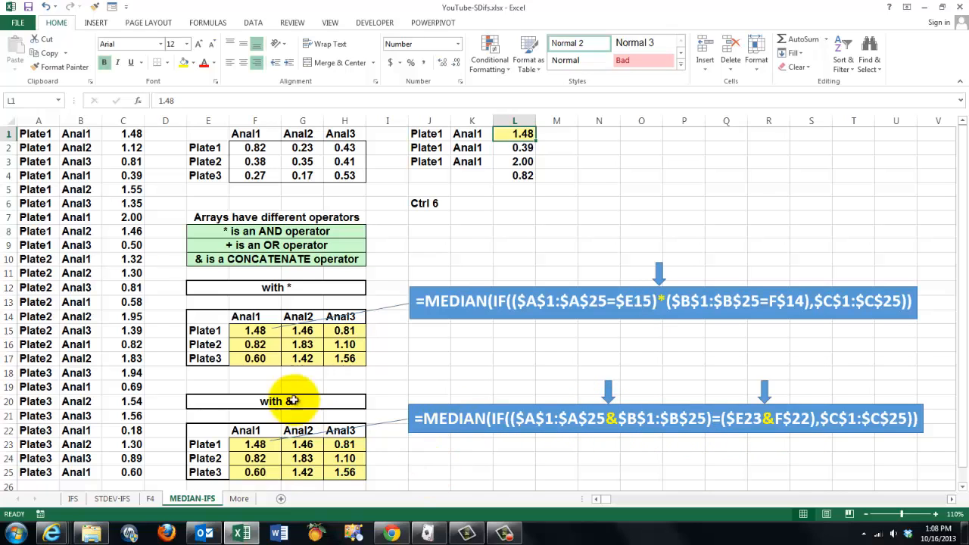
pyautogui.click(254, 330)
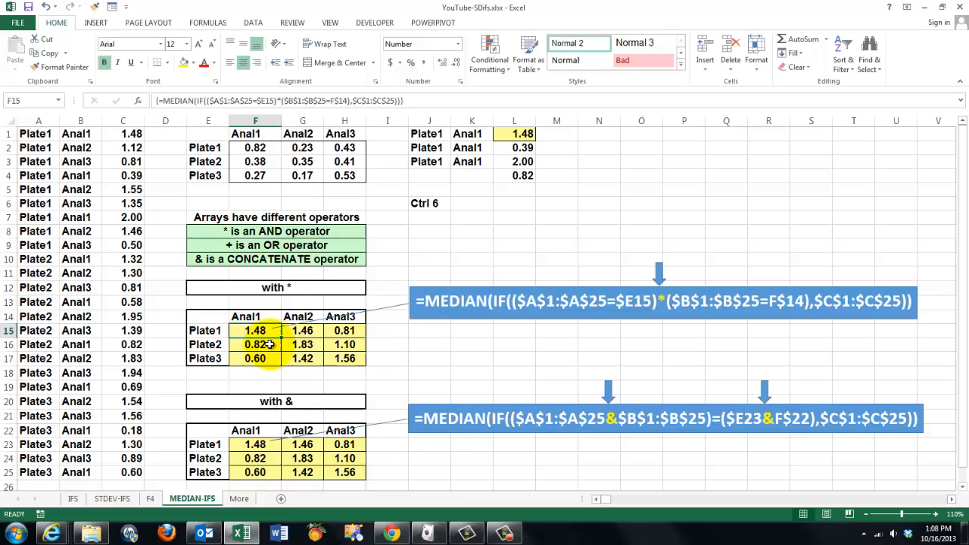
pyautogui.moveTo(255, 330)
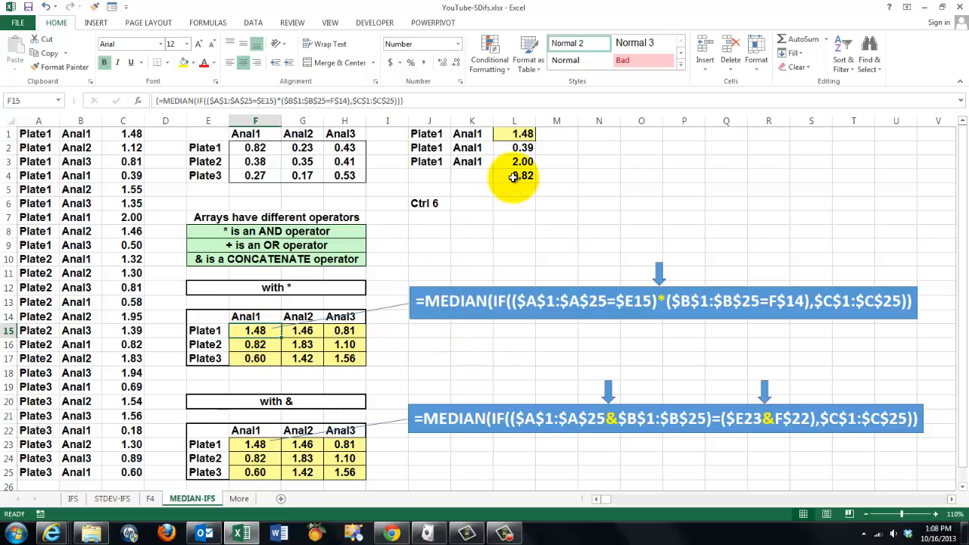
# Step: Enter =MEDIAN(L1:L3) in L4, returning 1.48
pyautogui.click(515, 176)
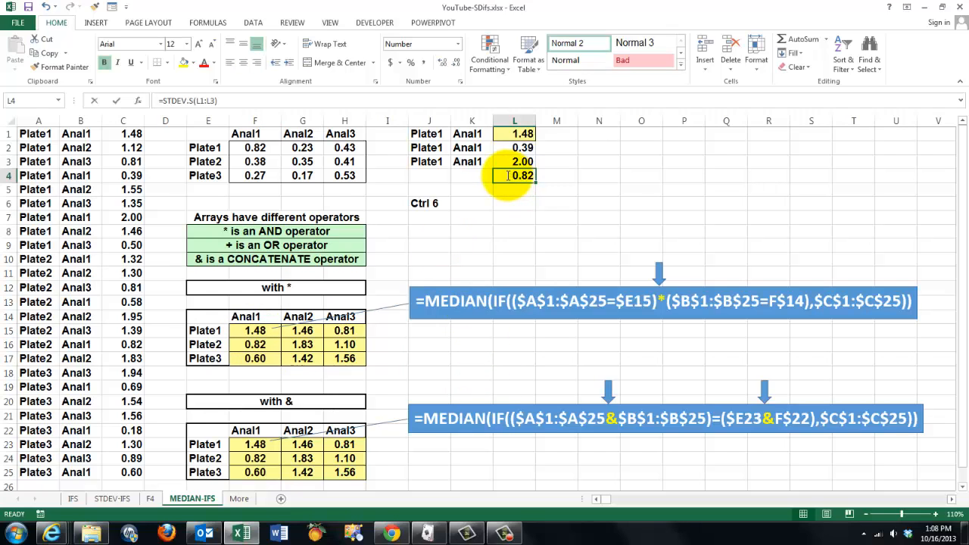
pyautogui.write('=media')
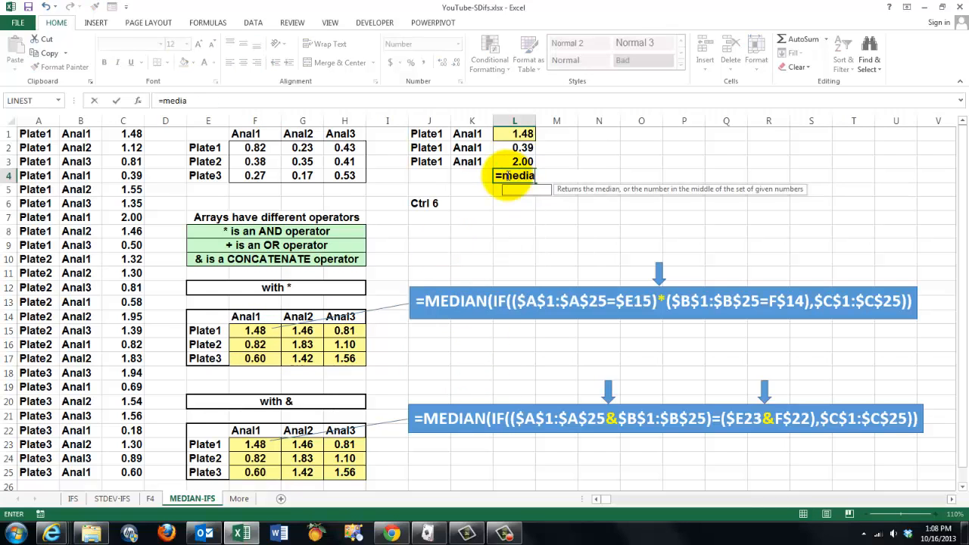
pyautogui.write('n(')
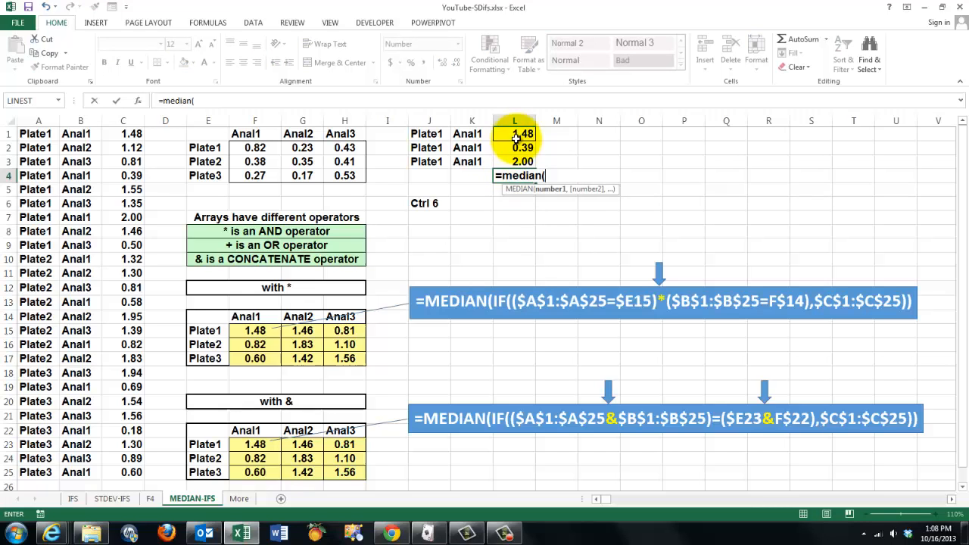
pyautogui.moveTo(515, 133); pyautogui.dragTo(515, 160)
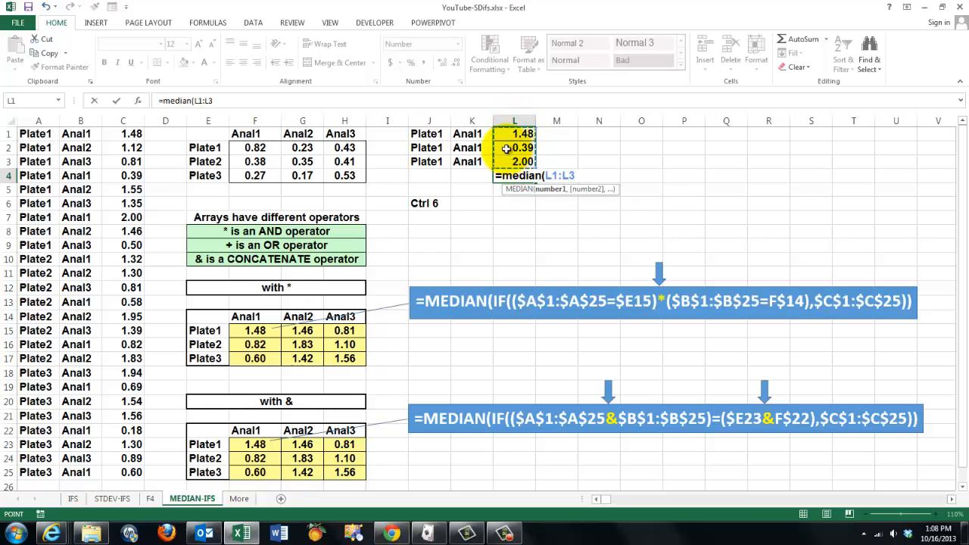
pyautogui.press('Return')
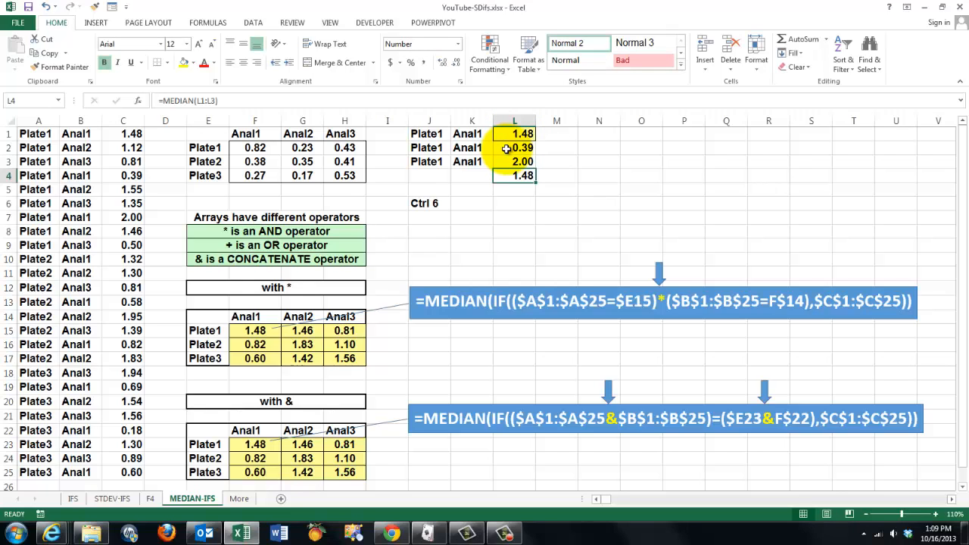
pyautogui.moveTo(630, 191)
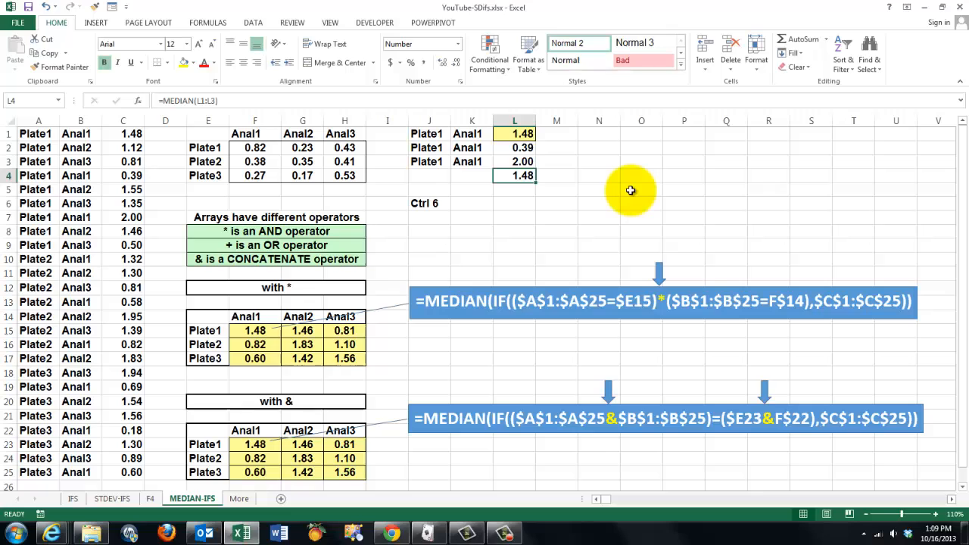
pyautogui.moveTo(474, 273)
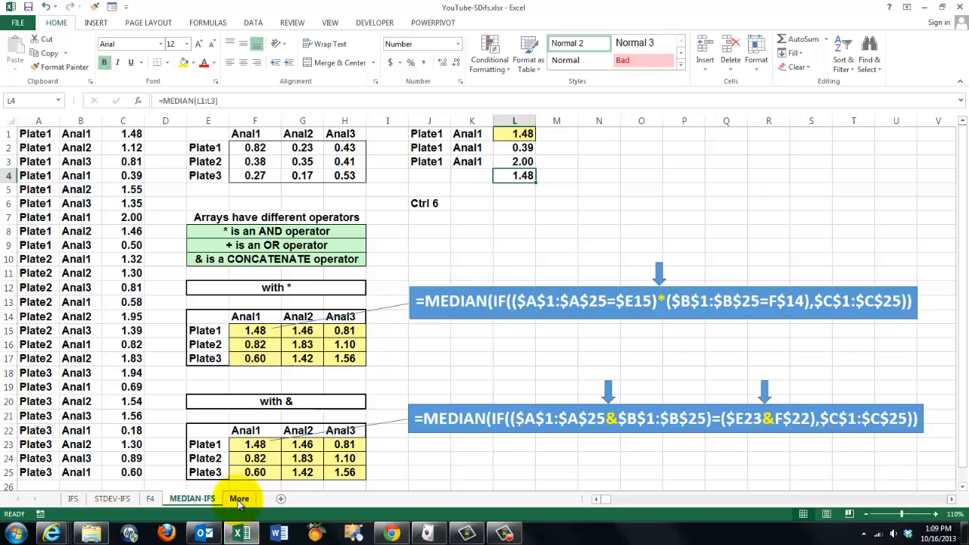
# Step: Switch to the More sheet with the book promotions and website address
pyautogui.click(239, 498)
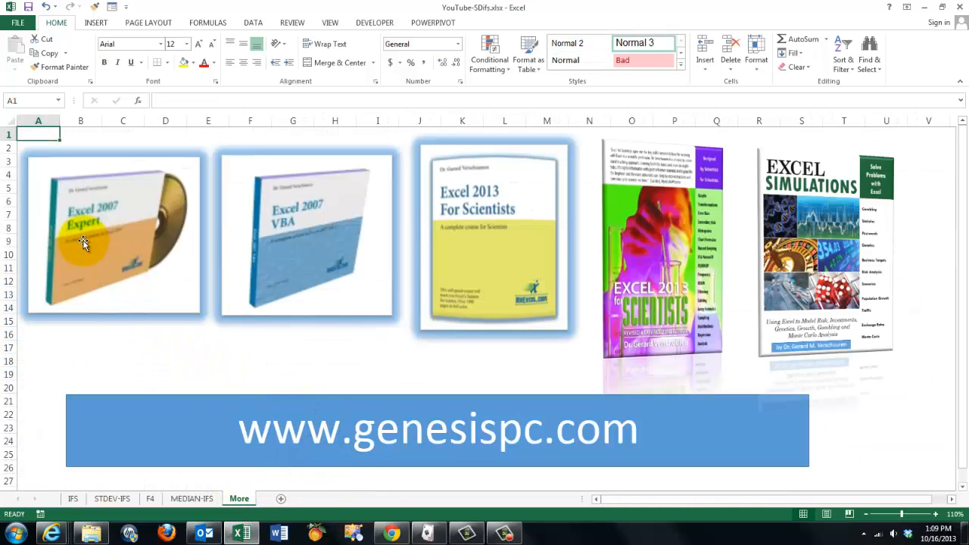
pyautogui.moveTo(732, 264)
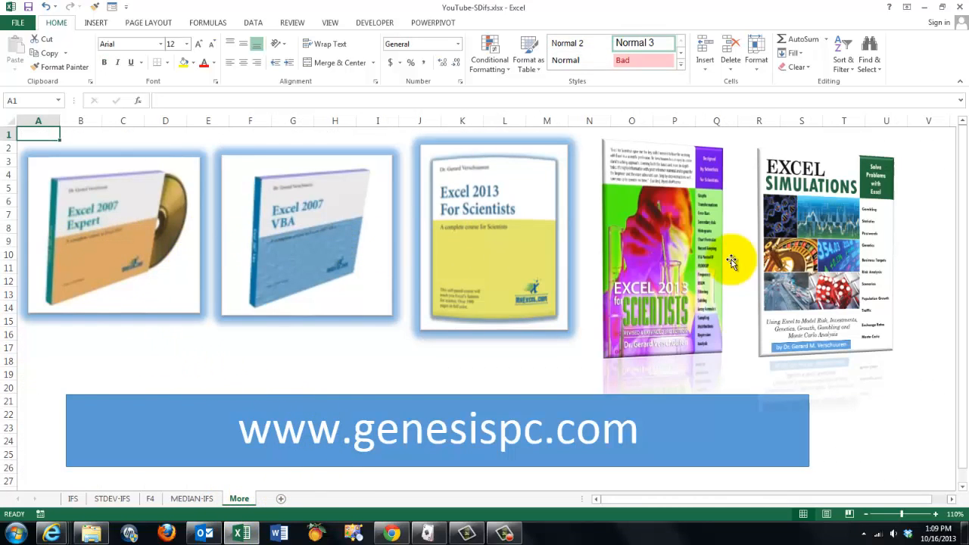
pyautogui.moveTo(397, 392)
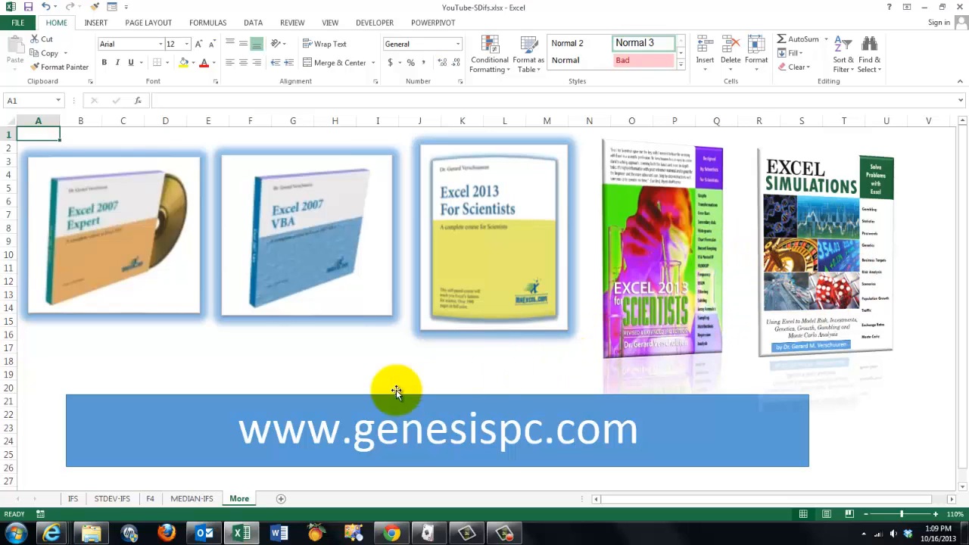
pyautogui.moveTo(309, 362)
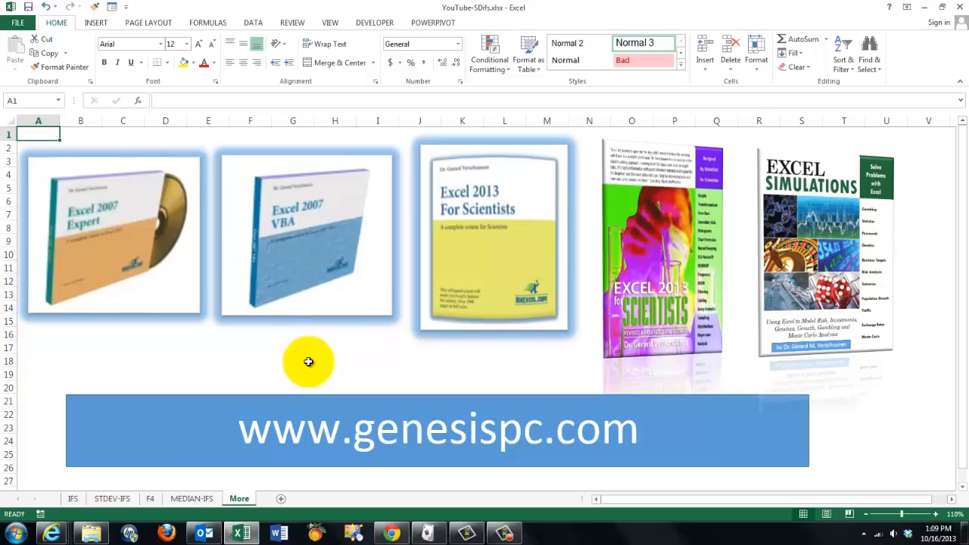
pyautogui.moveTo(260, 363)
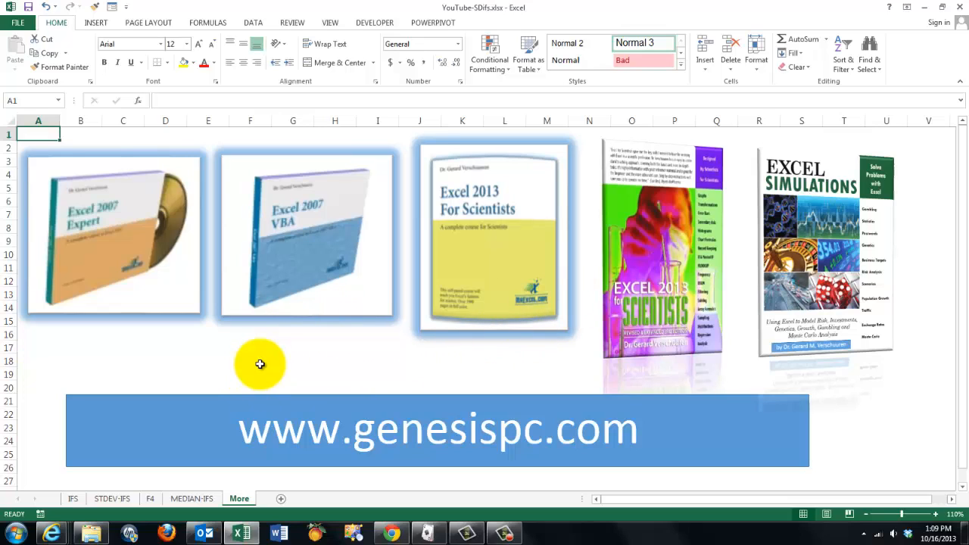
pyautogui.moveTo(795, 256)
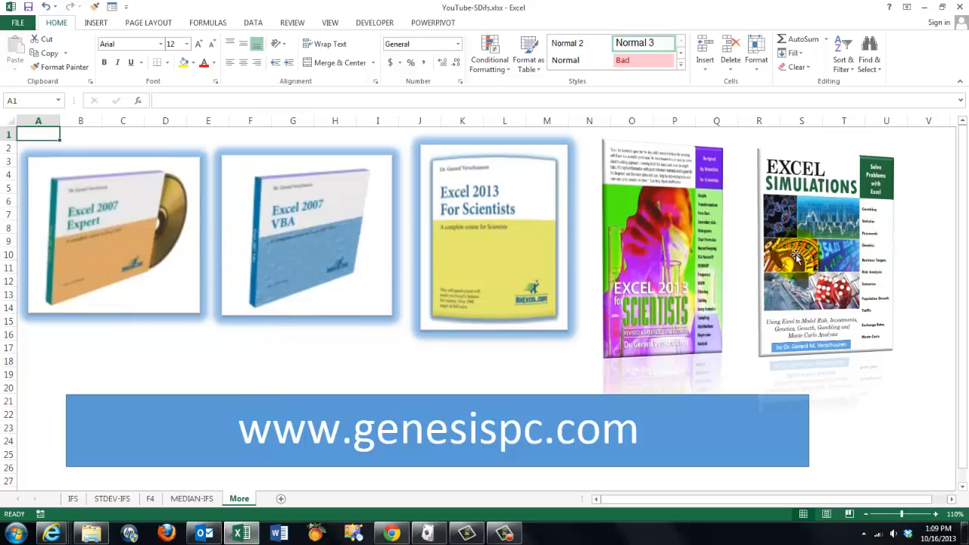
pyautogui.moveTo(382, 467)
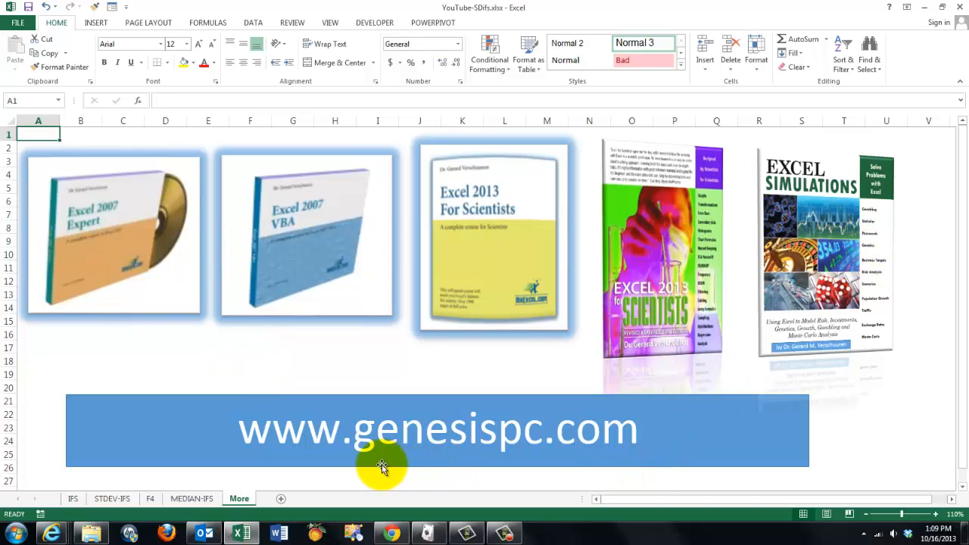
pyautogui.moveTo(546, 436)
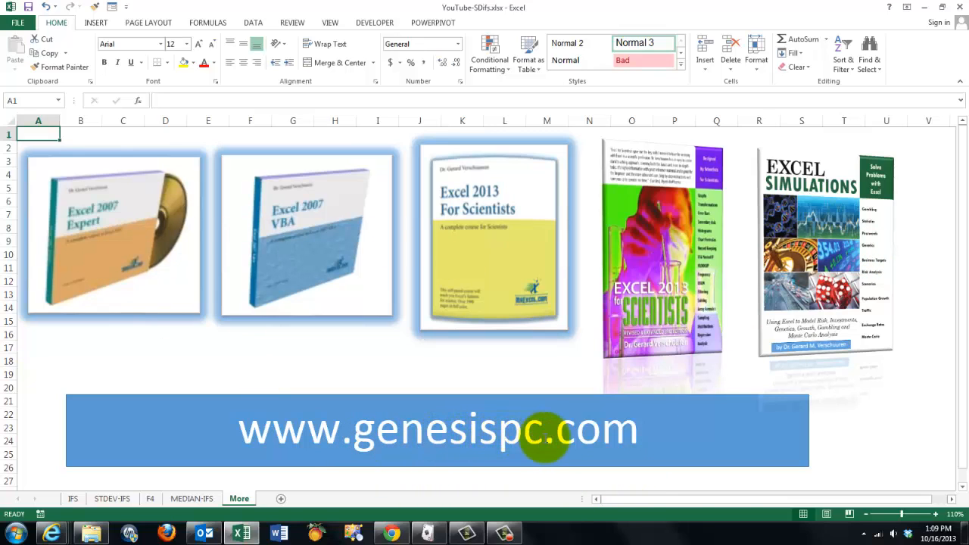